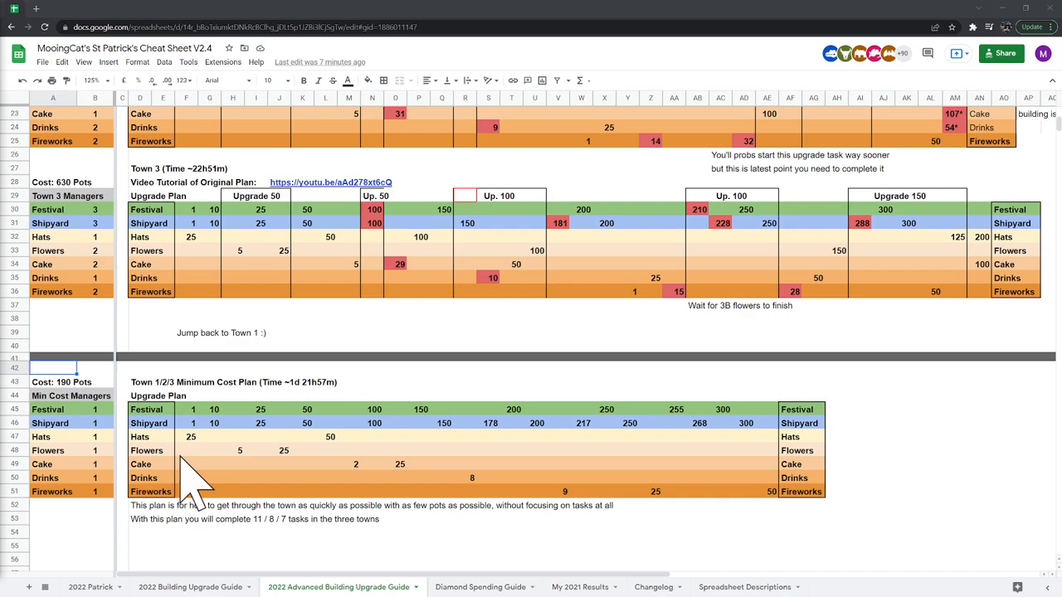
mouse_move(191, 494)
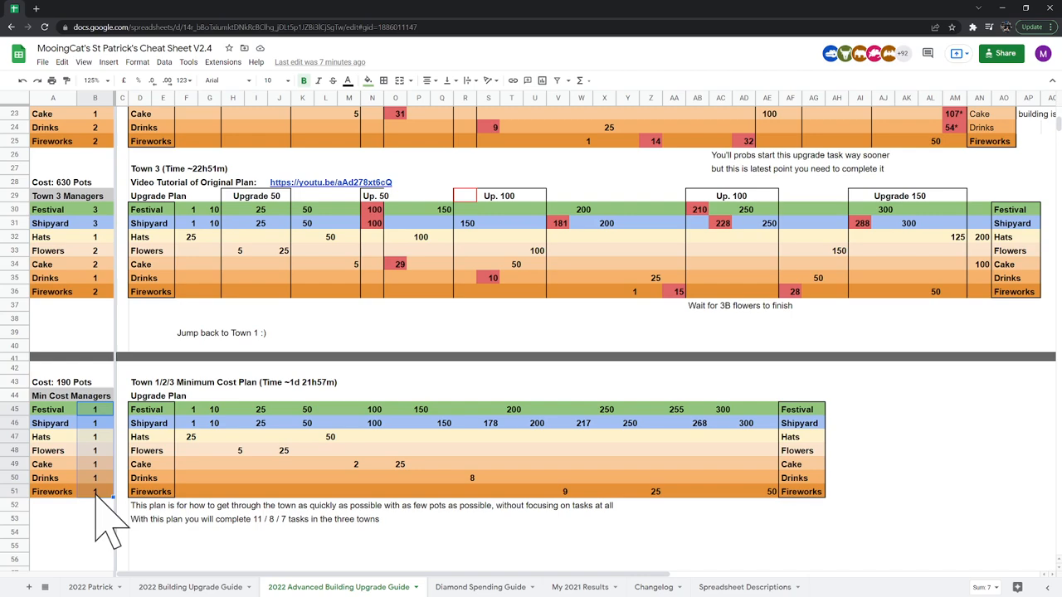
mouse_move(96, 452)
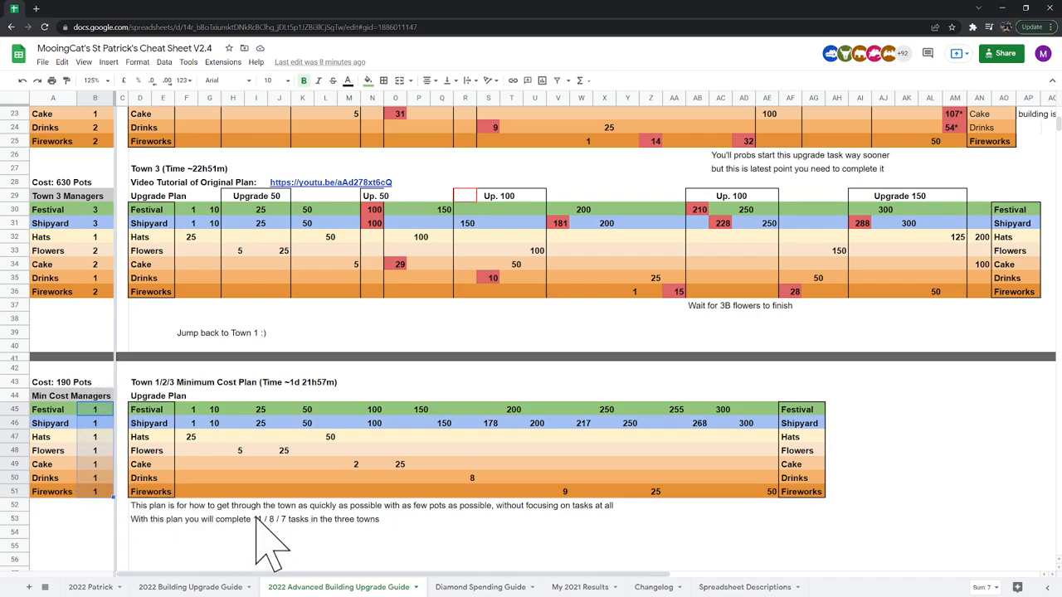
mouse_move(307, 551)
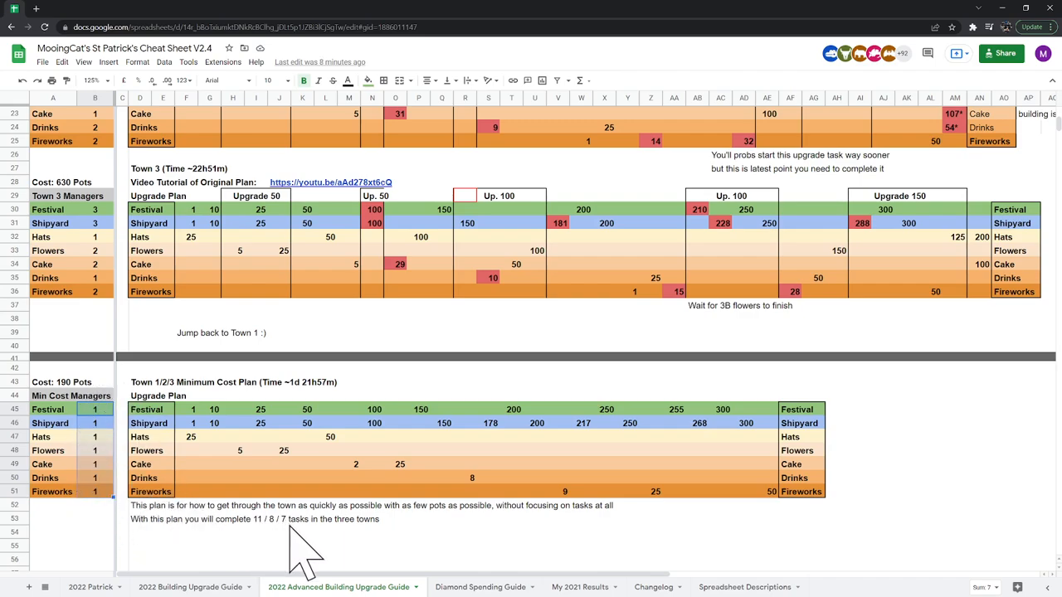
mouse_move(330, 547)
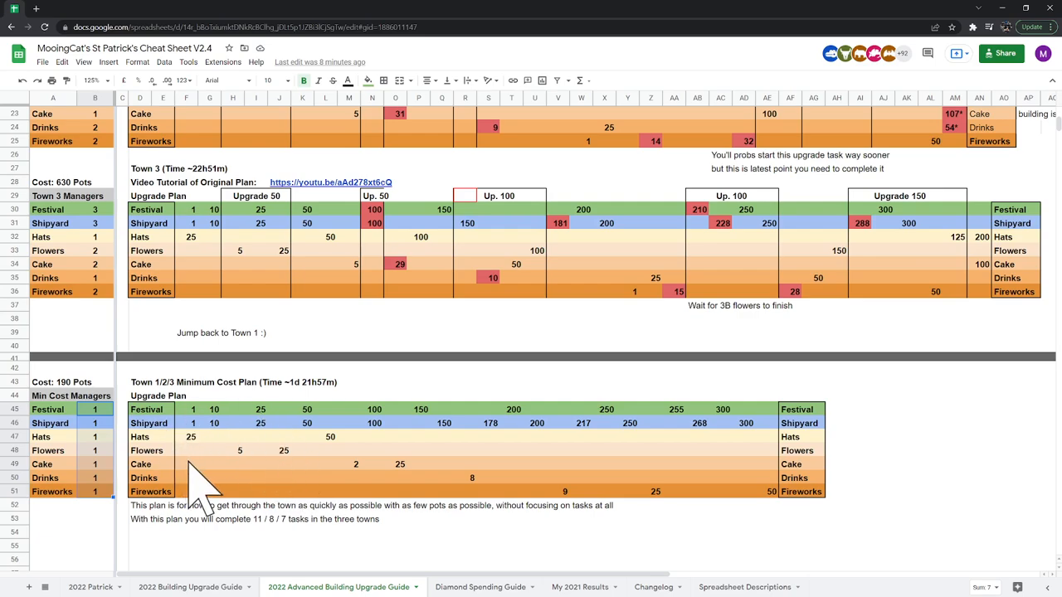
mouse_move(258, 319)
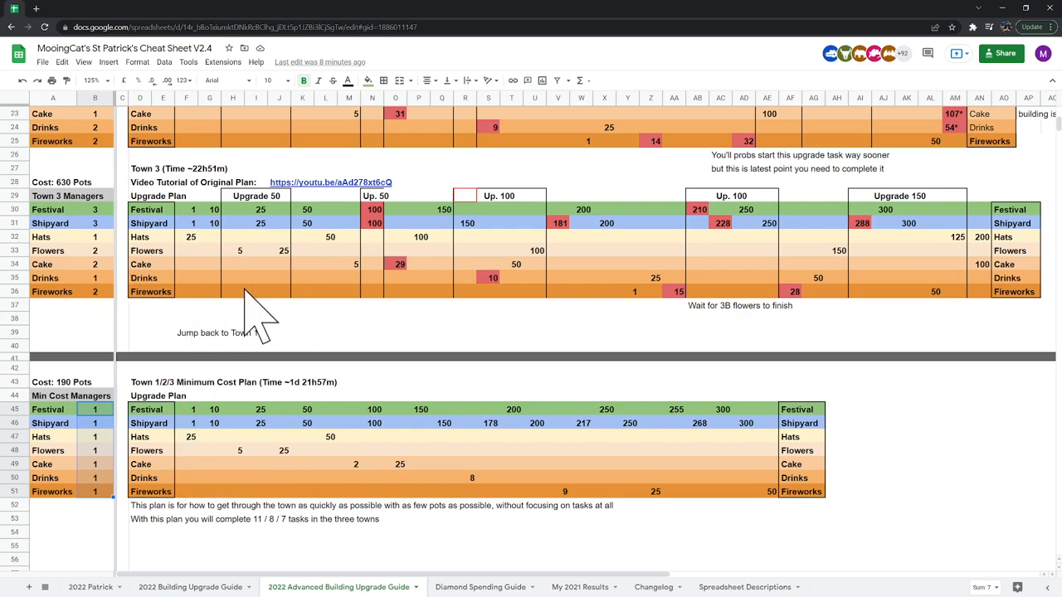
mouse_move(158, 265)
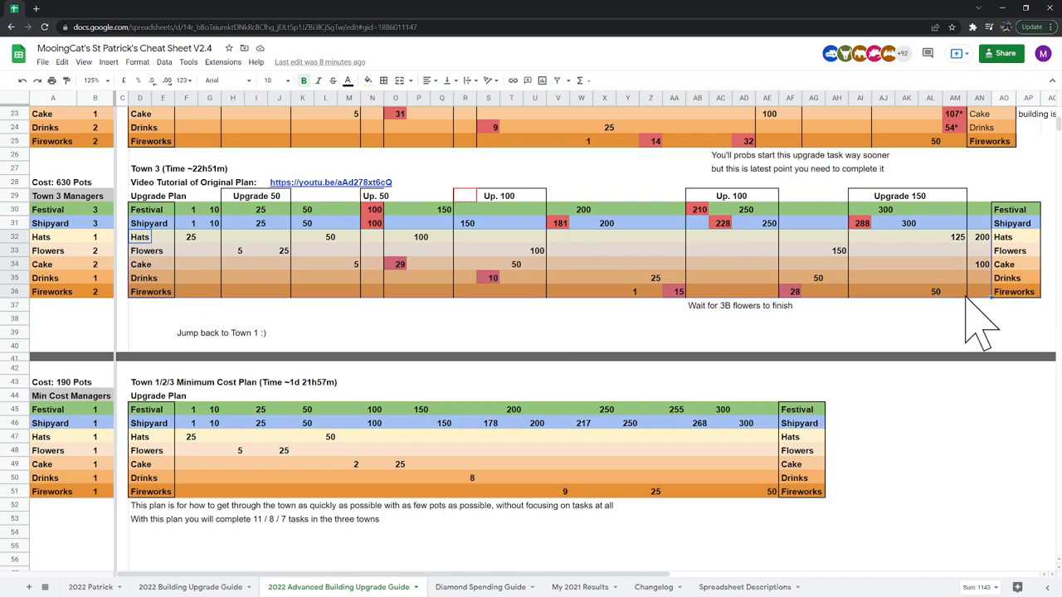
mouse_move(962, 324)
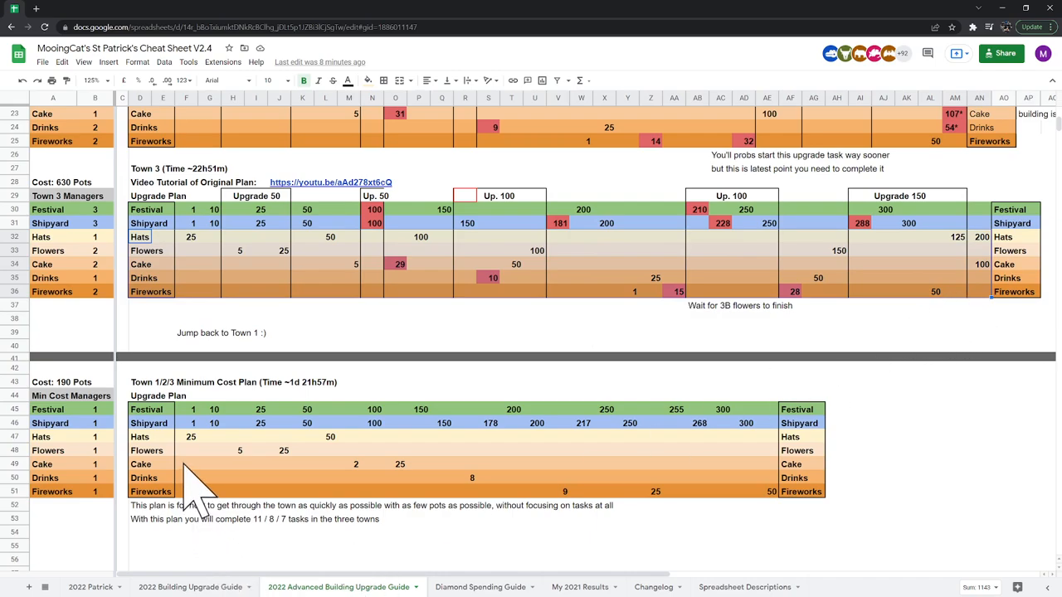
- Walk through the plan's early steps: Hats 50, Cake 2, Shipyard 100, Cake 25, Festival 150, Drinks 8
click(325, 438)
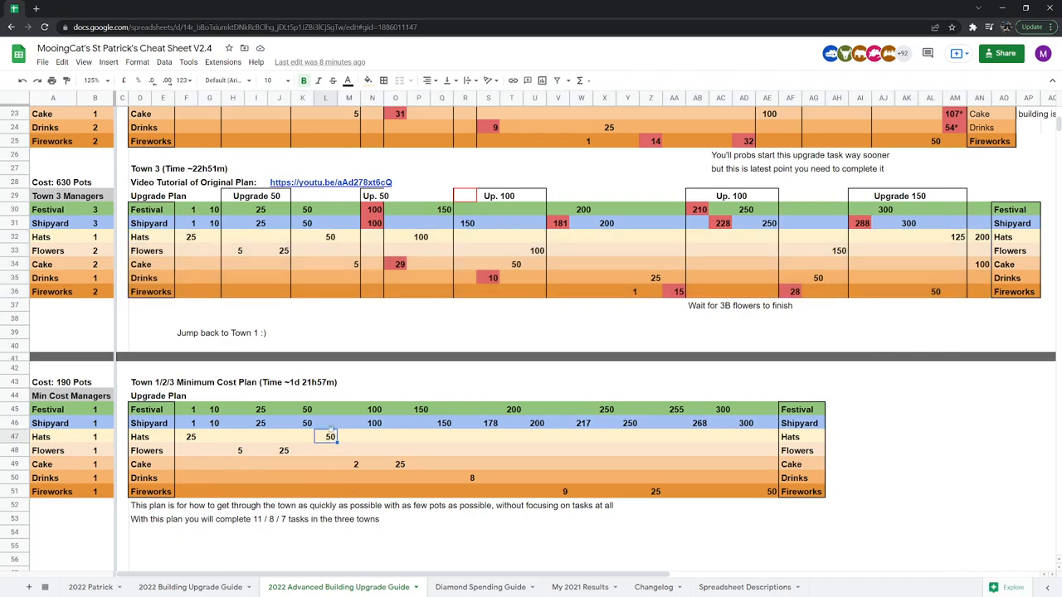
mouse_move(318, 518)
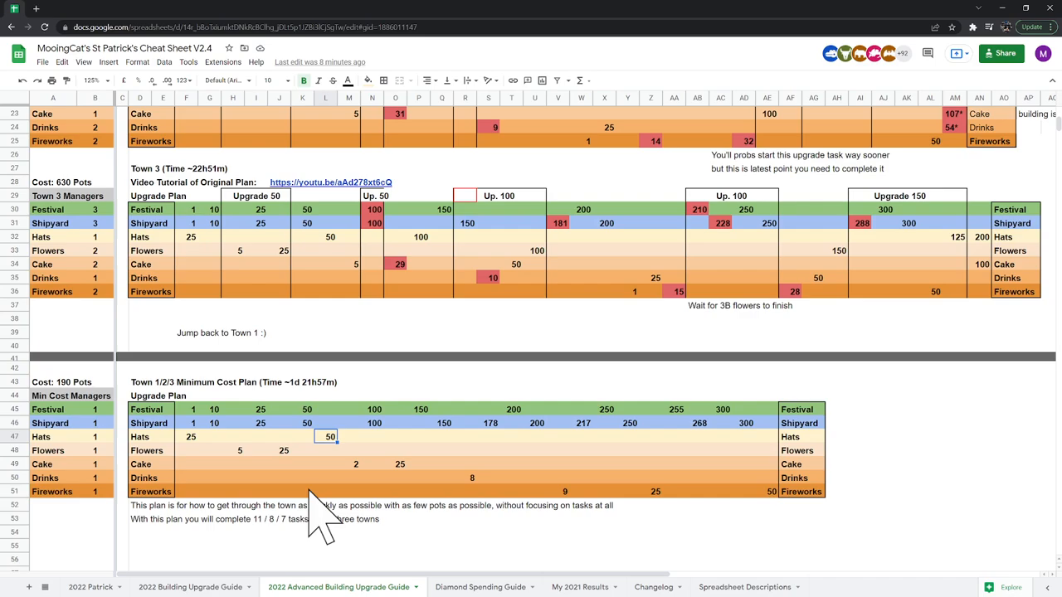
mouse_move(357, 461)
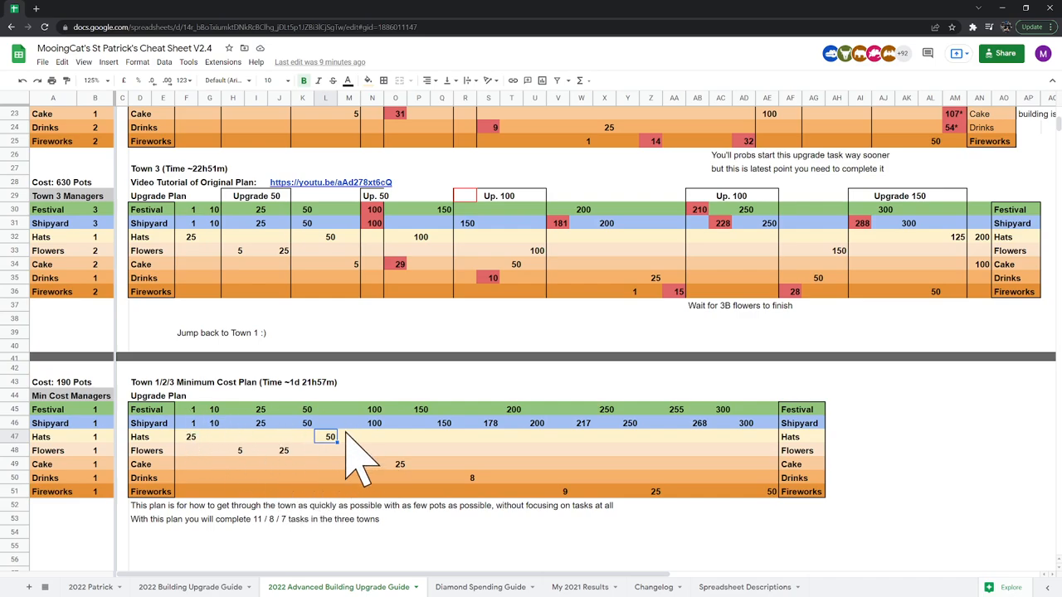
mouse_move(365, 482)
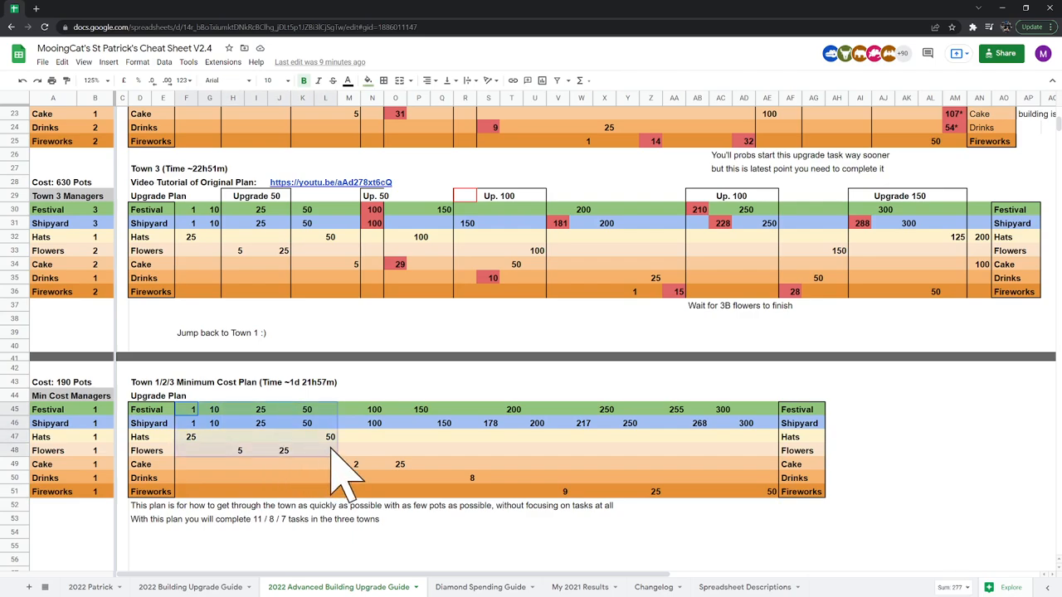
mouse_move(402, 518)
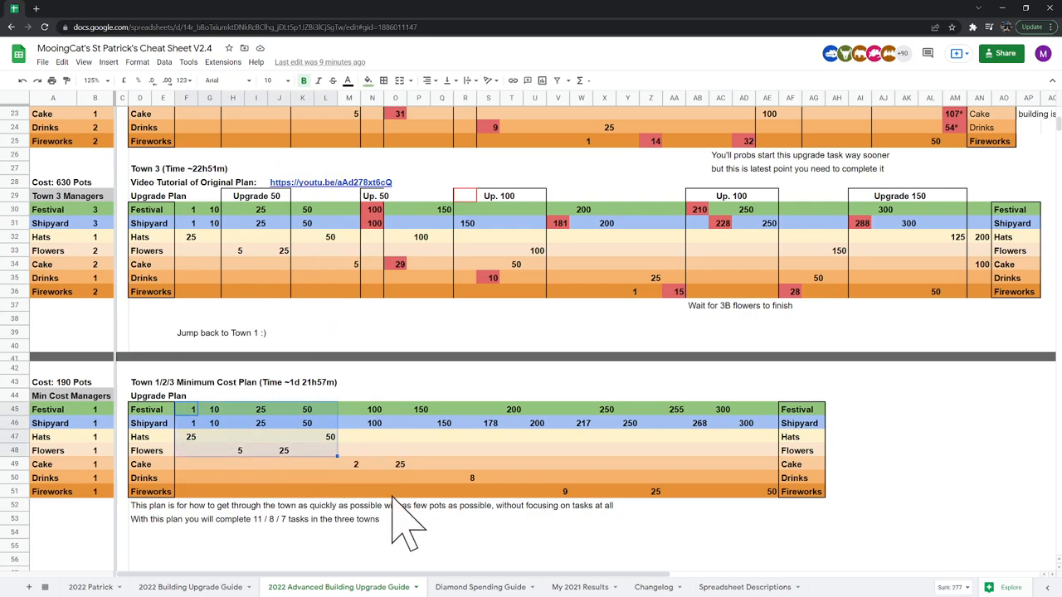
click(355, 464)
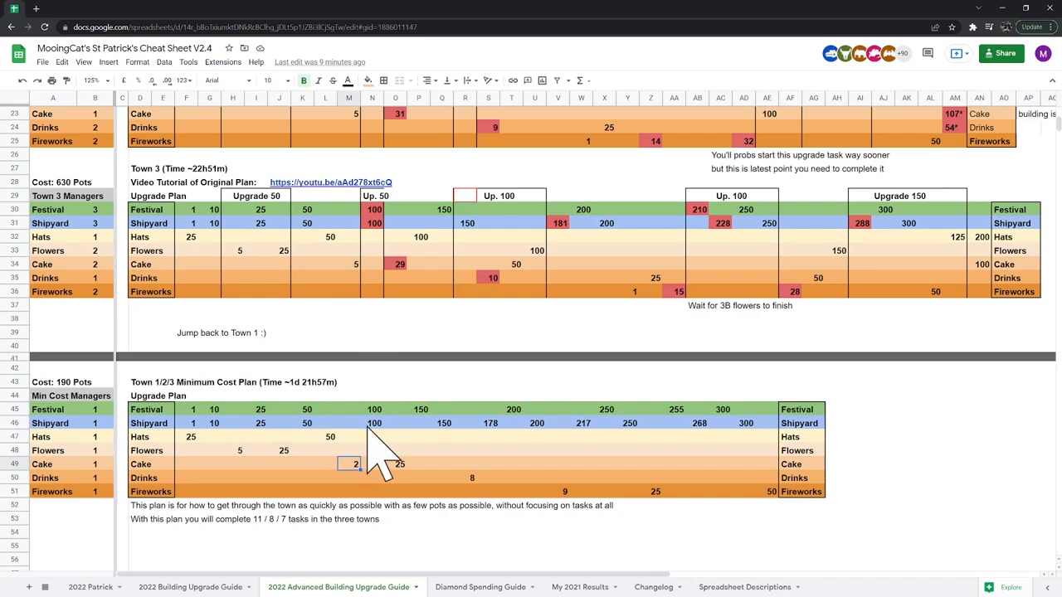
click(374, 423)
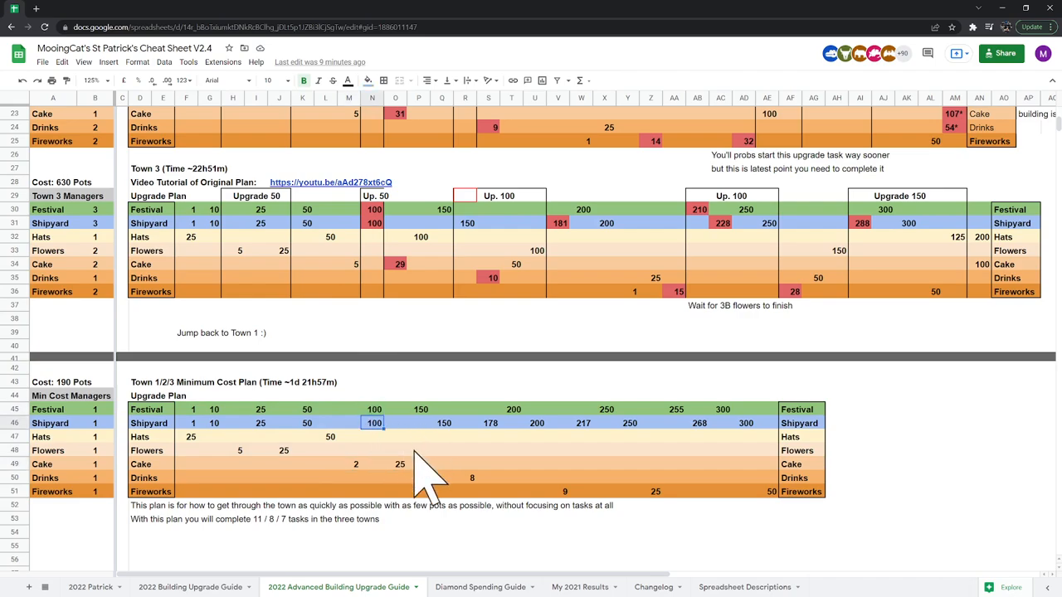
click(399, 464)
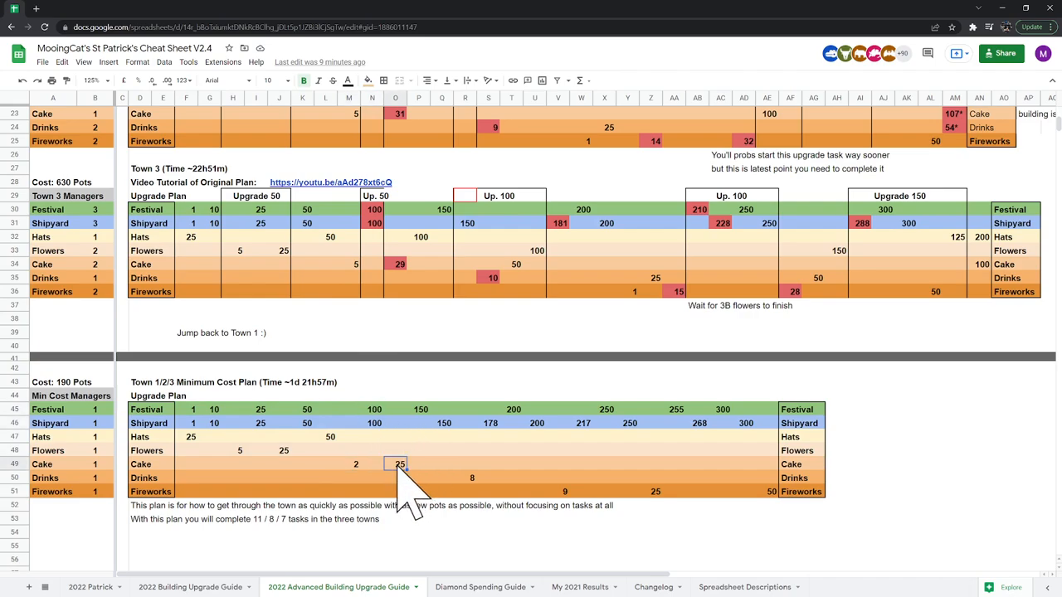
click(419, 409)
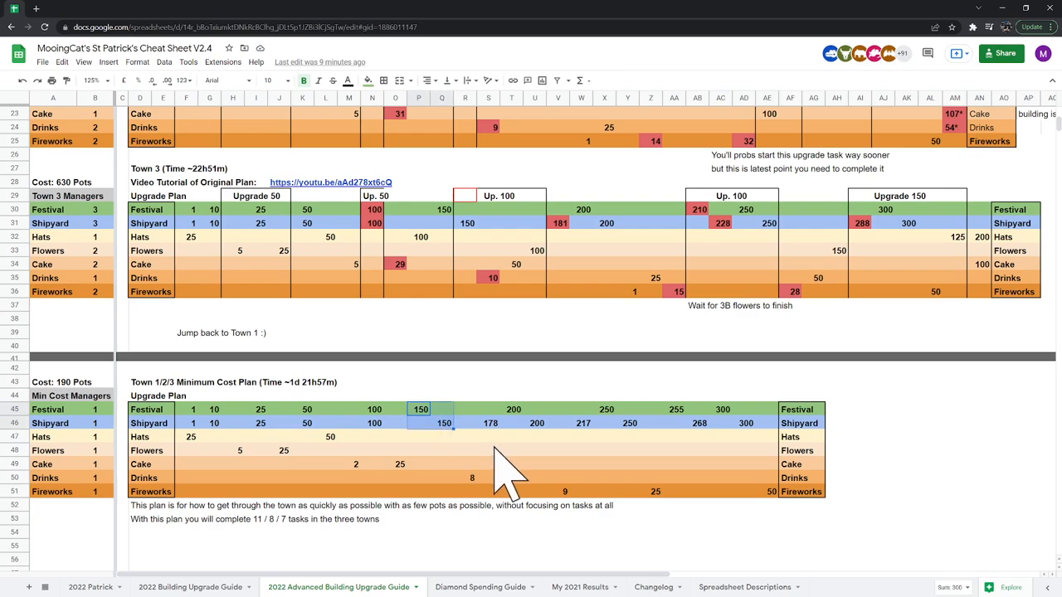
click(464, 478)
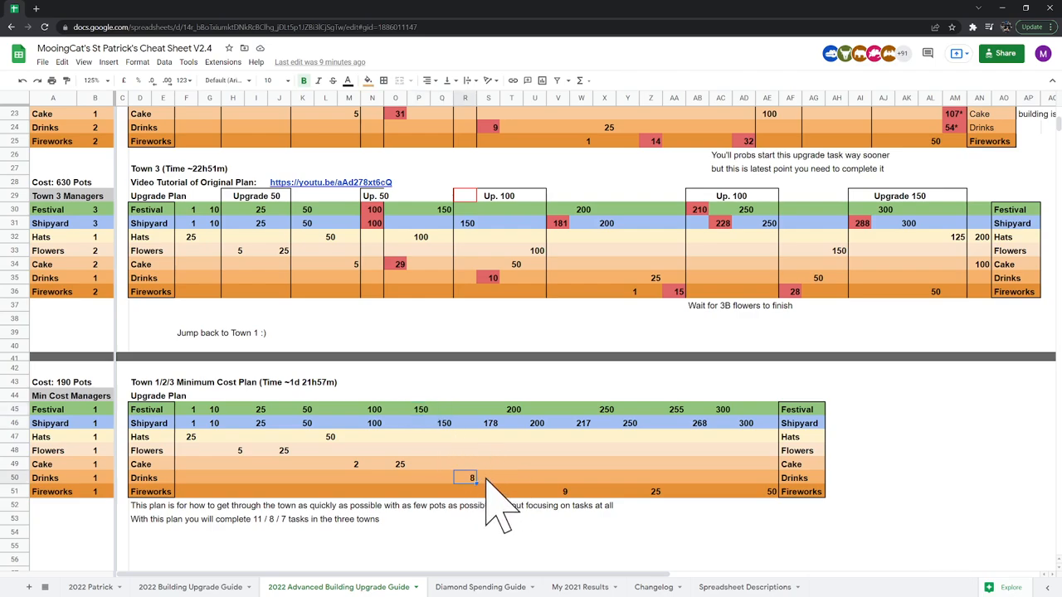
click(399, 465)
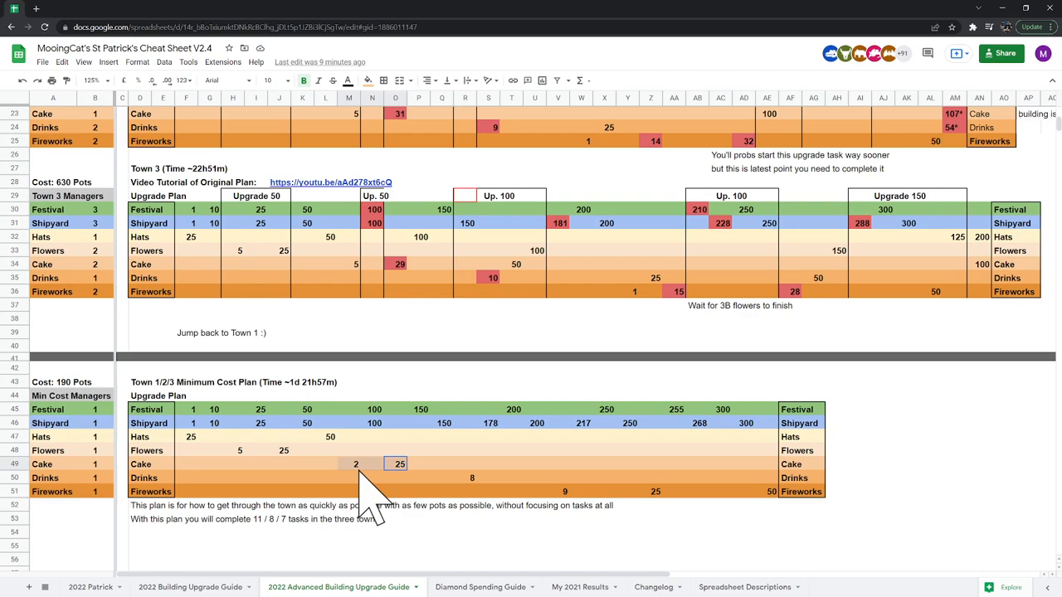
click(398, 465)
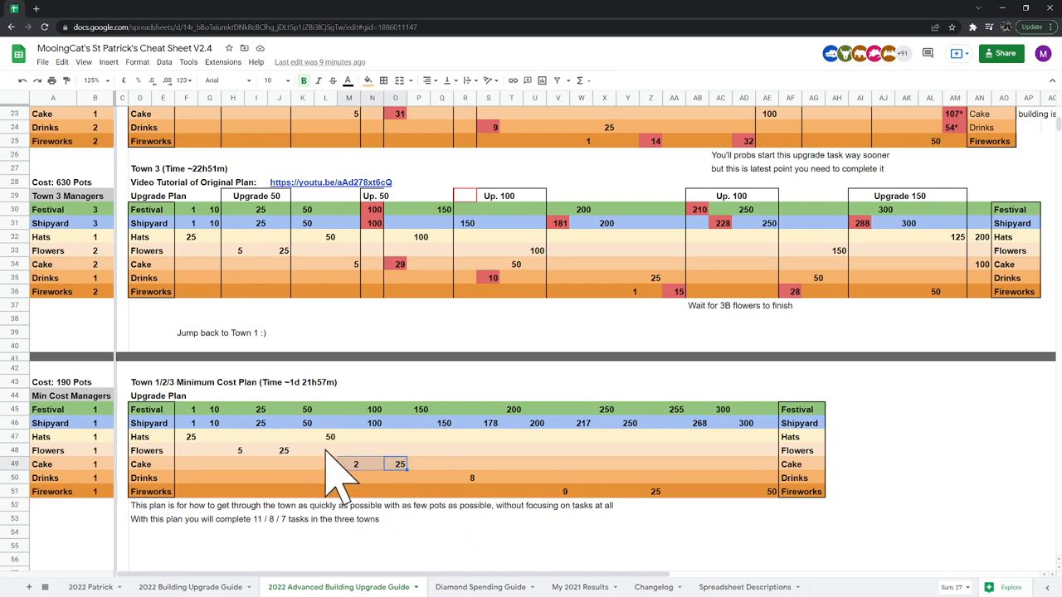
click(328, 436)
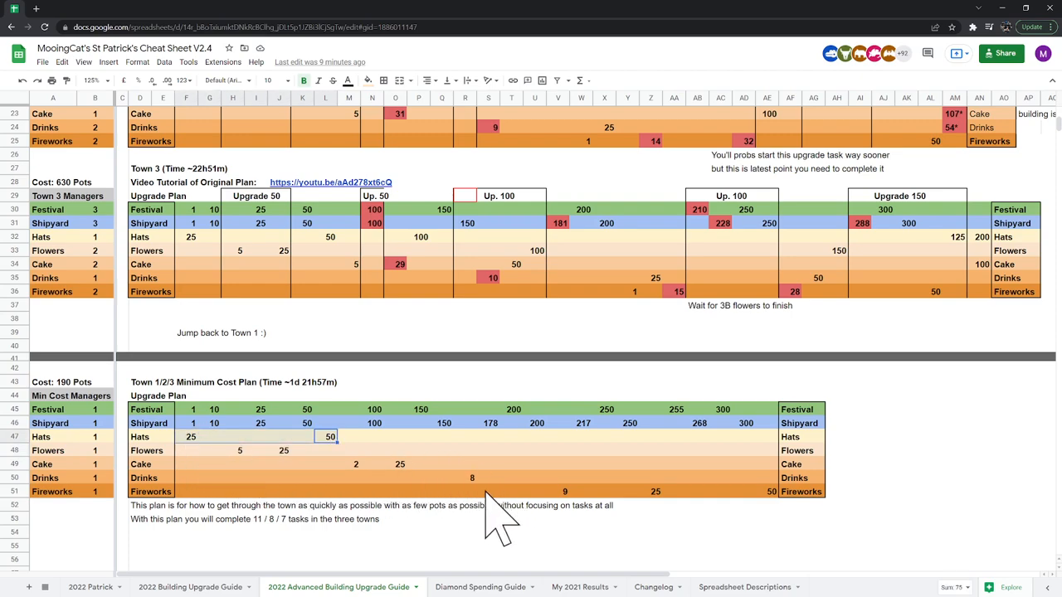
mouse_move(505, 452)
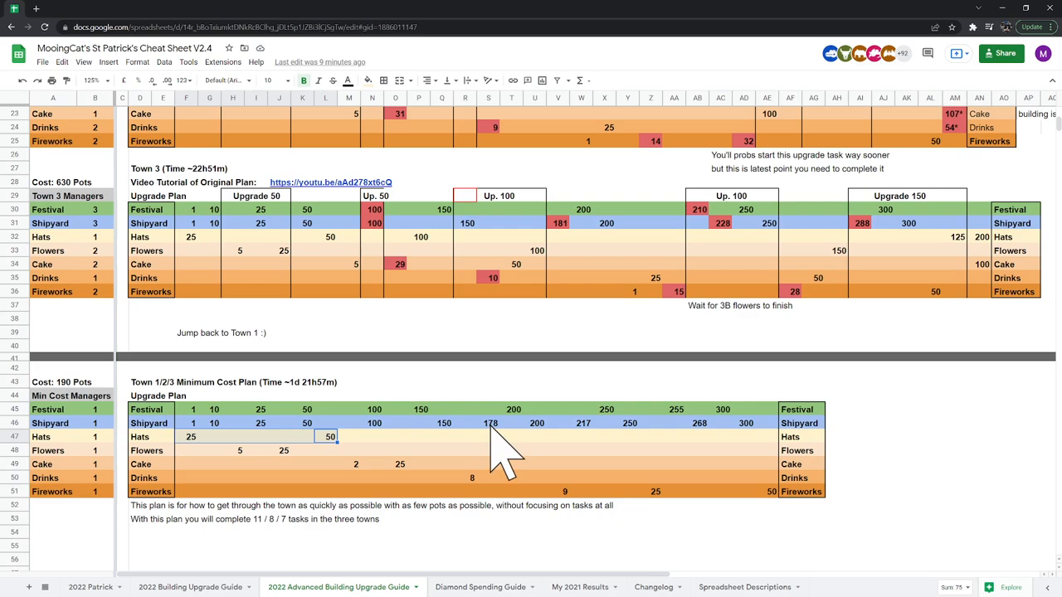
- Highlight the mid-plan steps: Shipyard 178 and 200, Fireworks 9, Drinks 8 and the single Festival manager
click(491, 423)
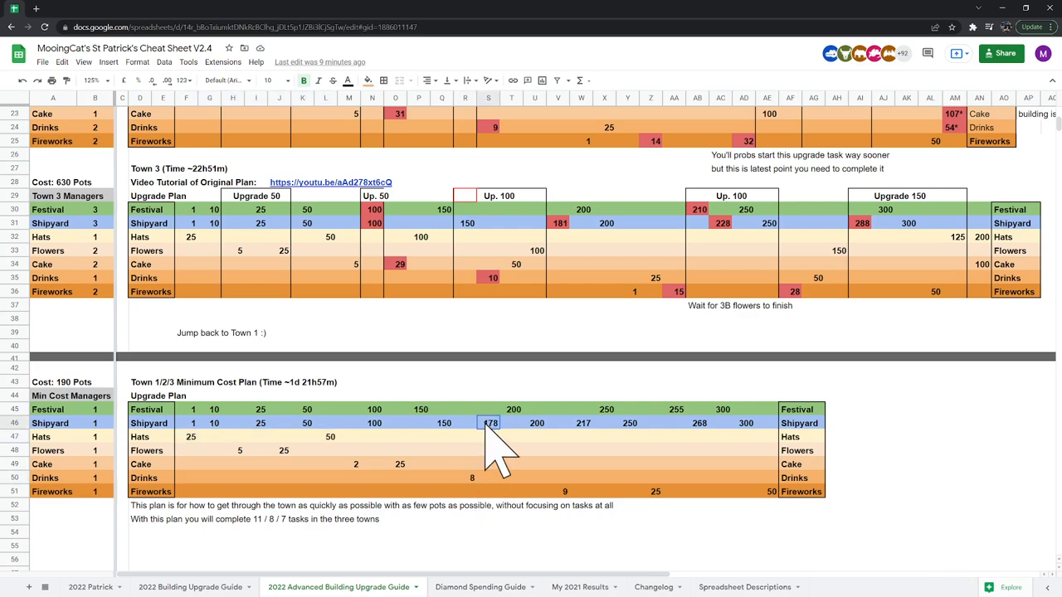
mouse_move(511, 467)
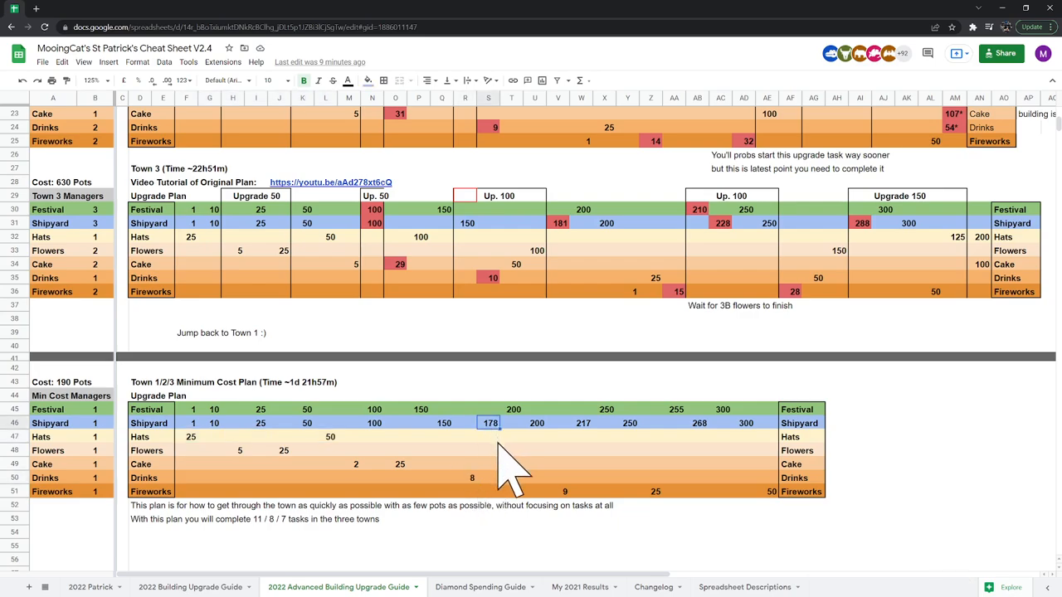
mouse_move(501, 464)
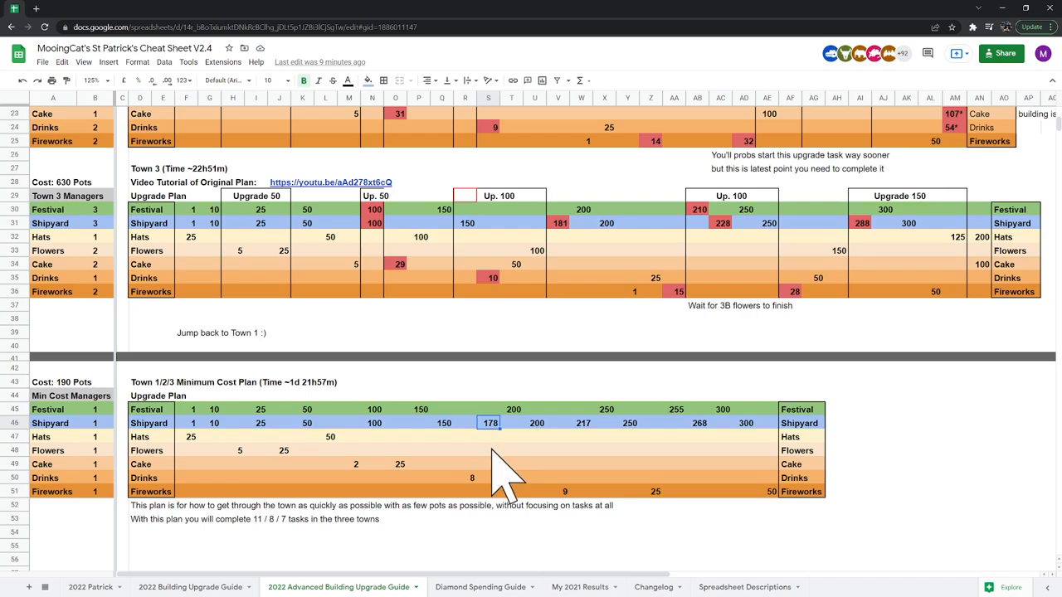
mouse_move(527, 464)
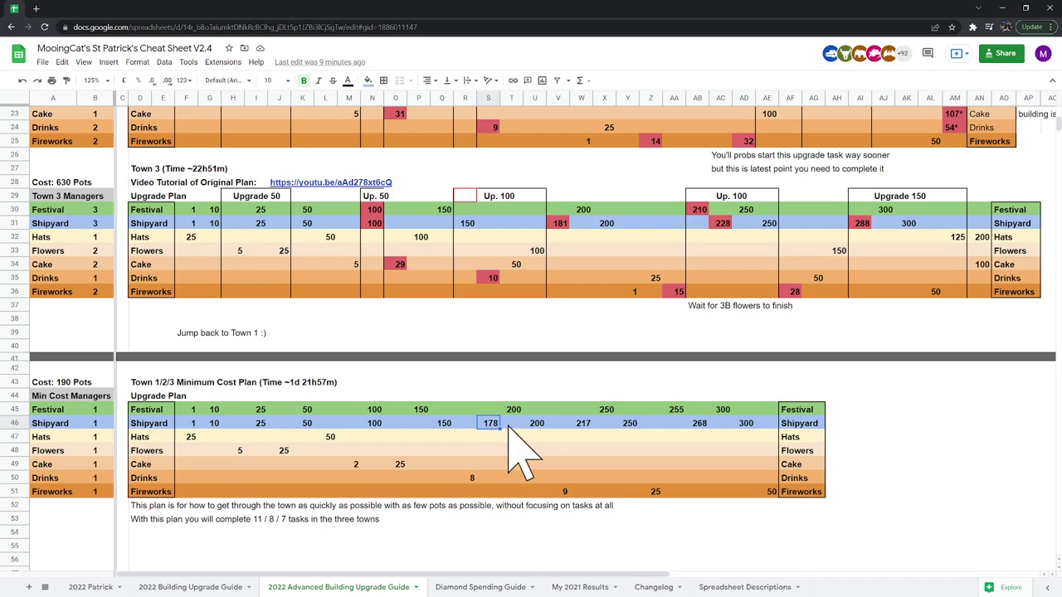
mouse_move(511, 456)
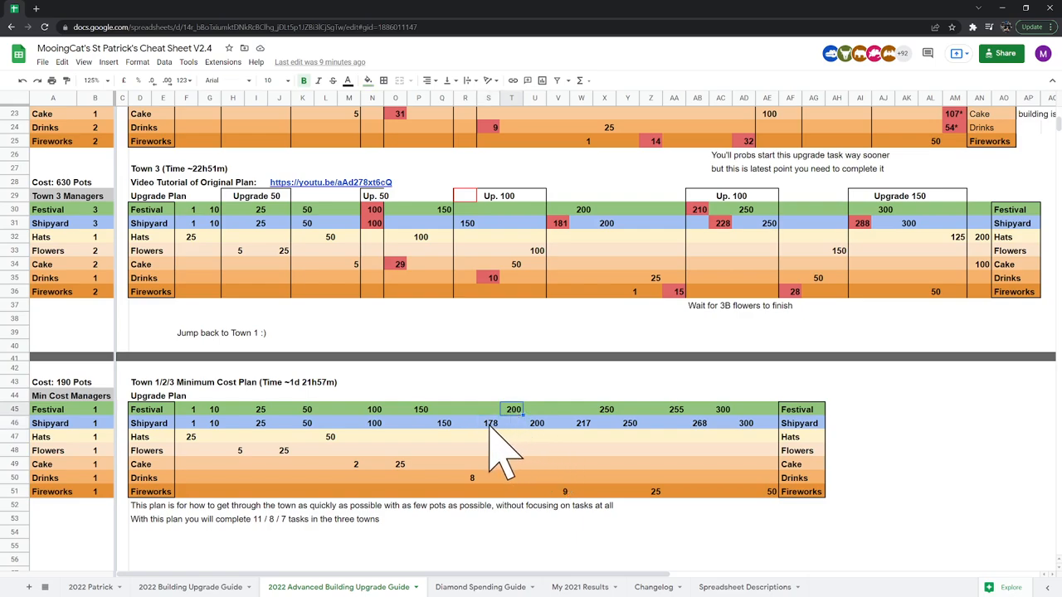
click(491, 423)
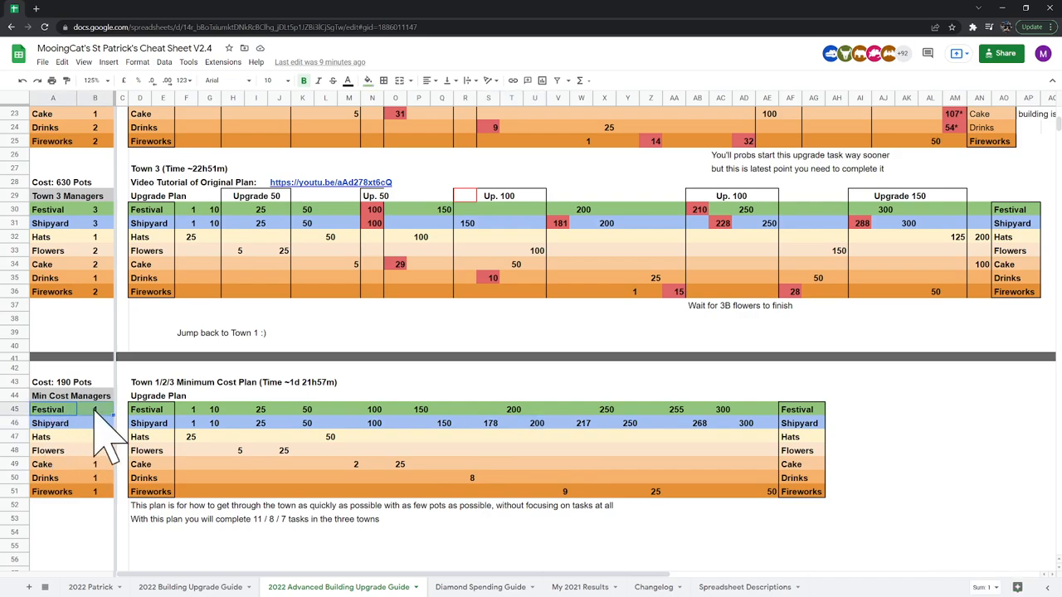
click(491, 423)
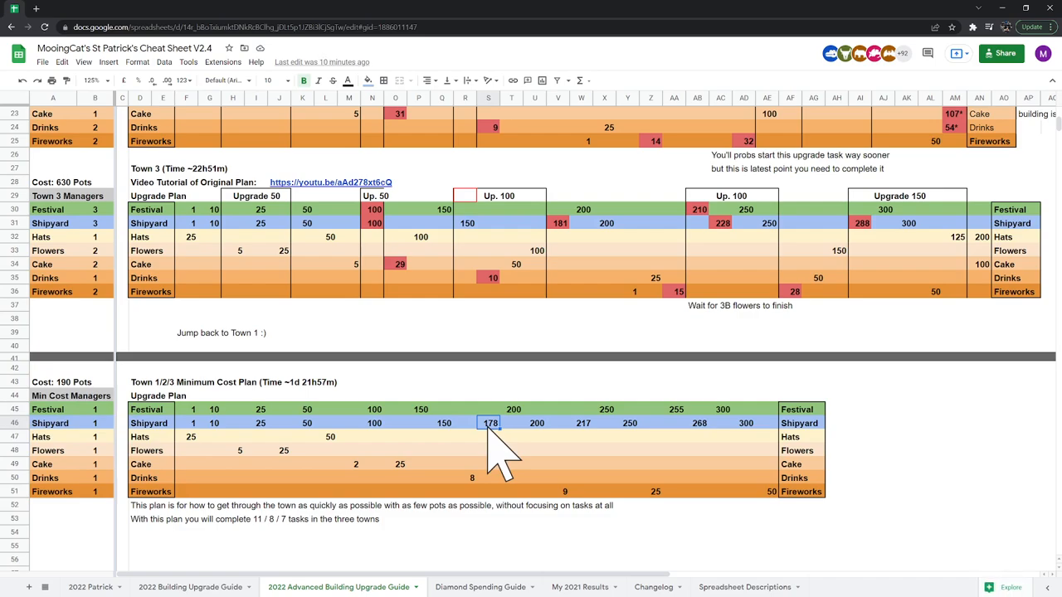
click(511, 408)
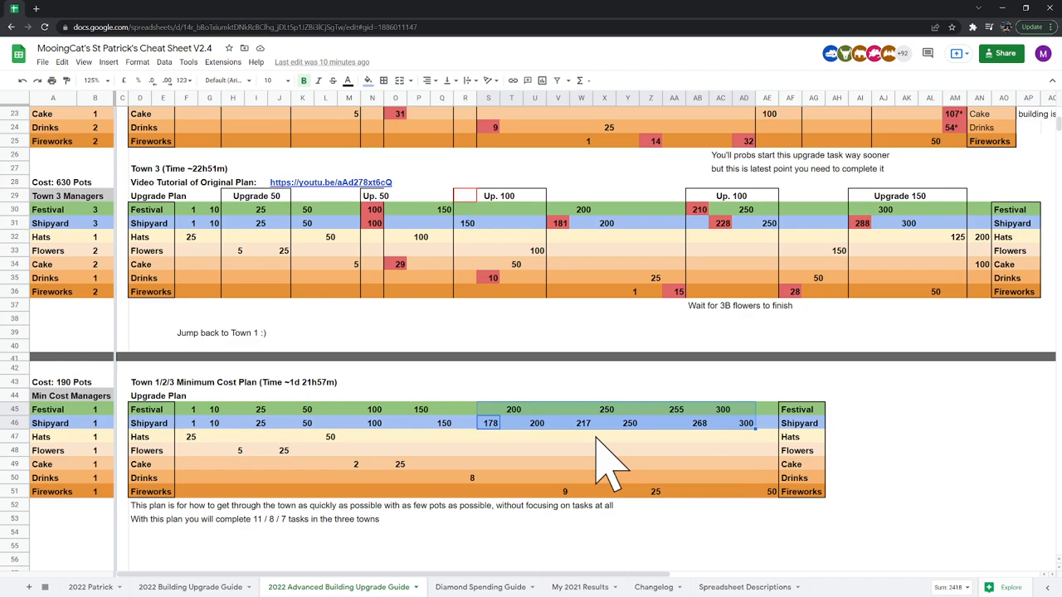
mouse_move(584, 511)
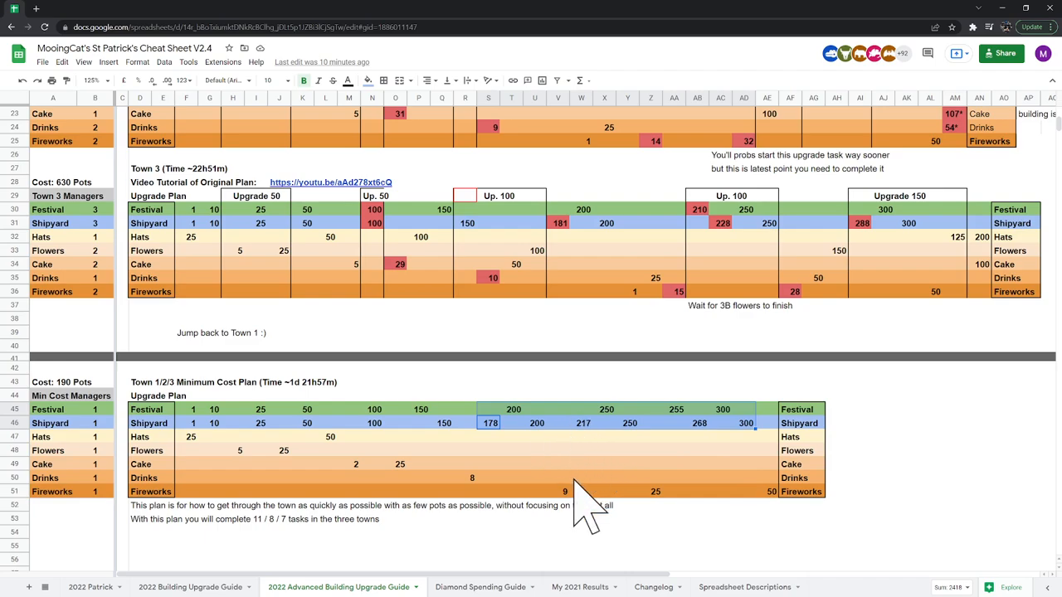
click(512, 408)
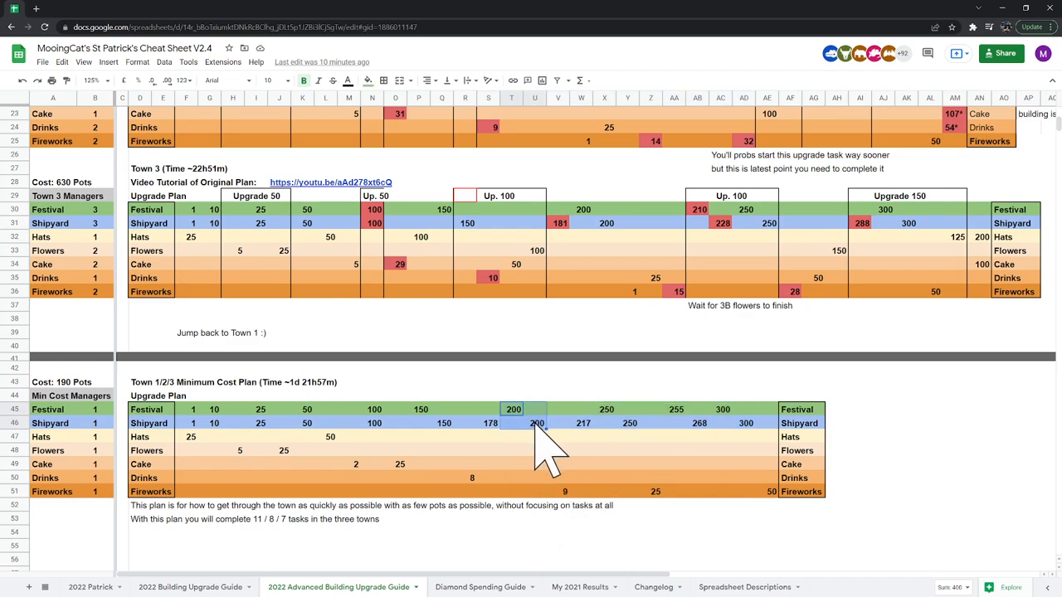
click(557, 491)
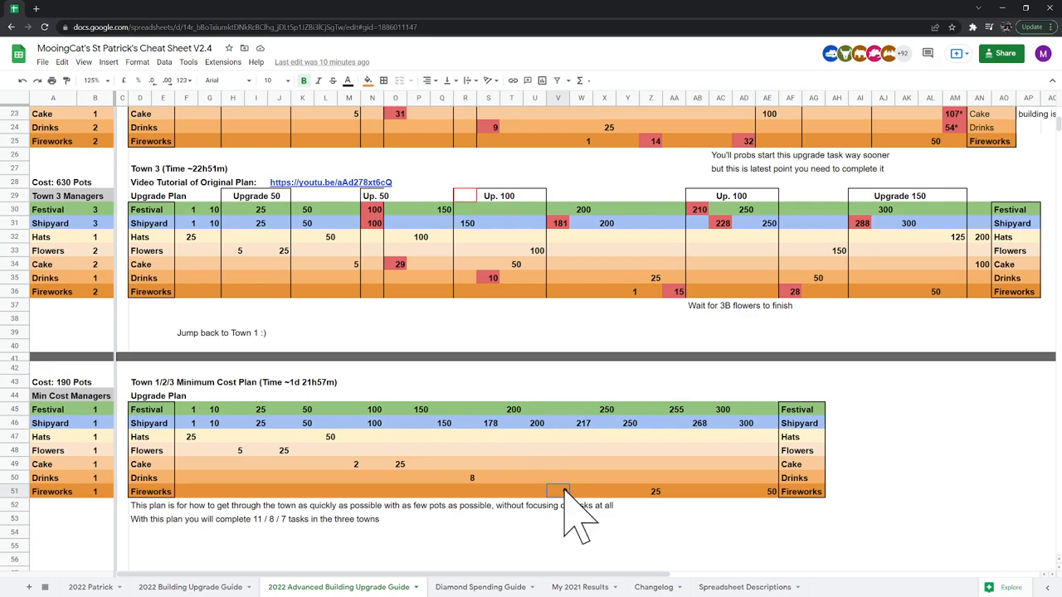
click(465, 477)
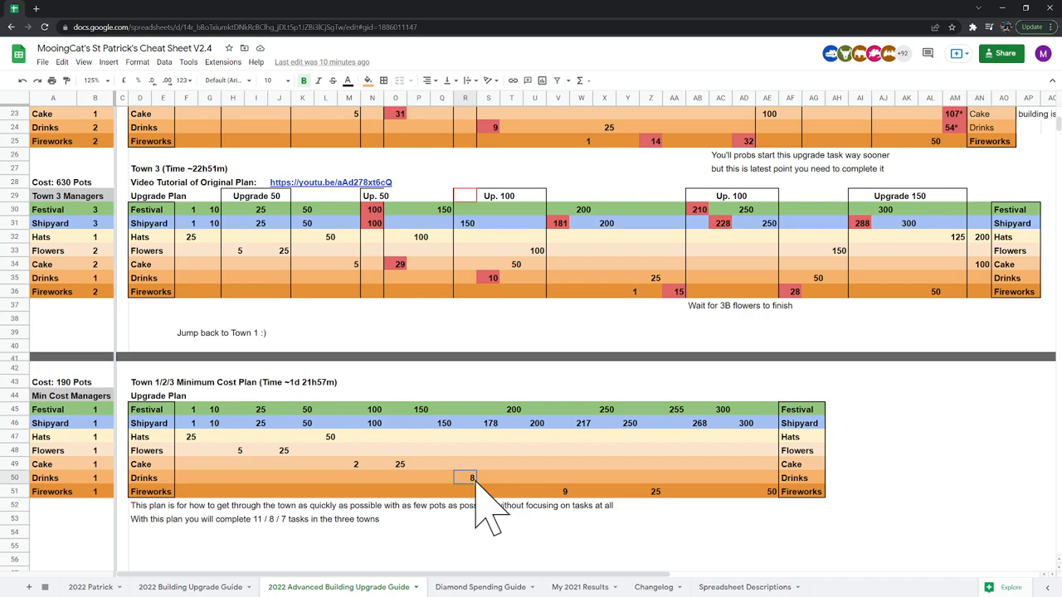
mouse_move(577, 494)
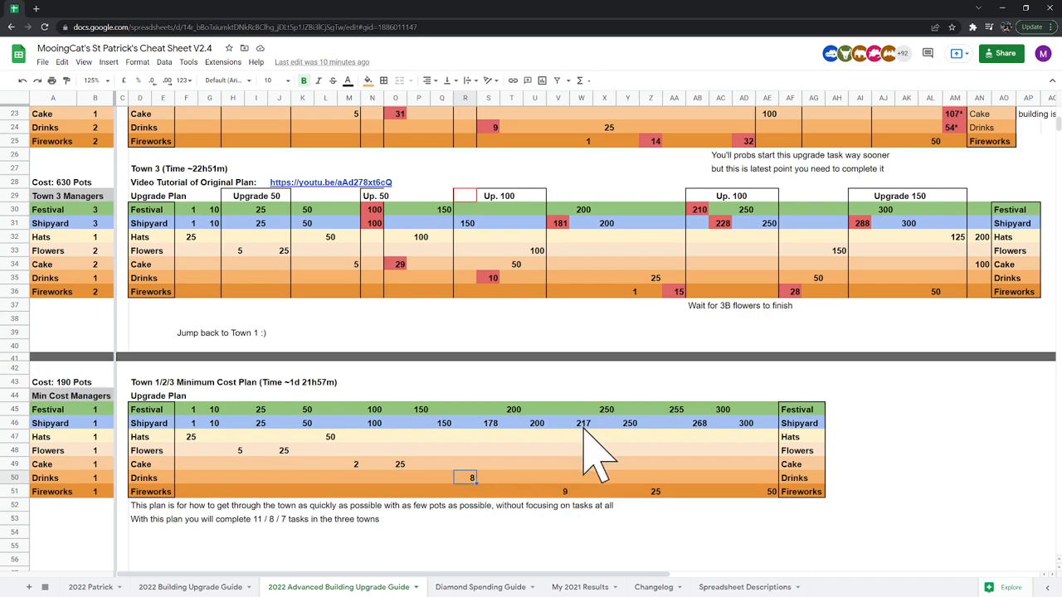
- Highlight the closing steps: Shipyard 217, 250 and 268, Fireworks 25 and the final Festival 300
click(584, 423)
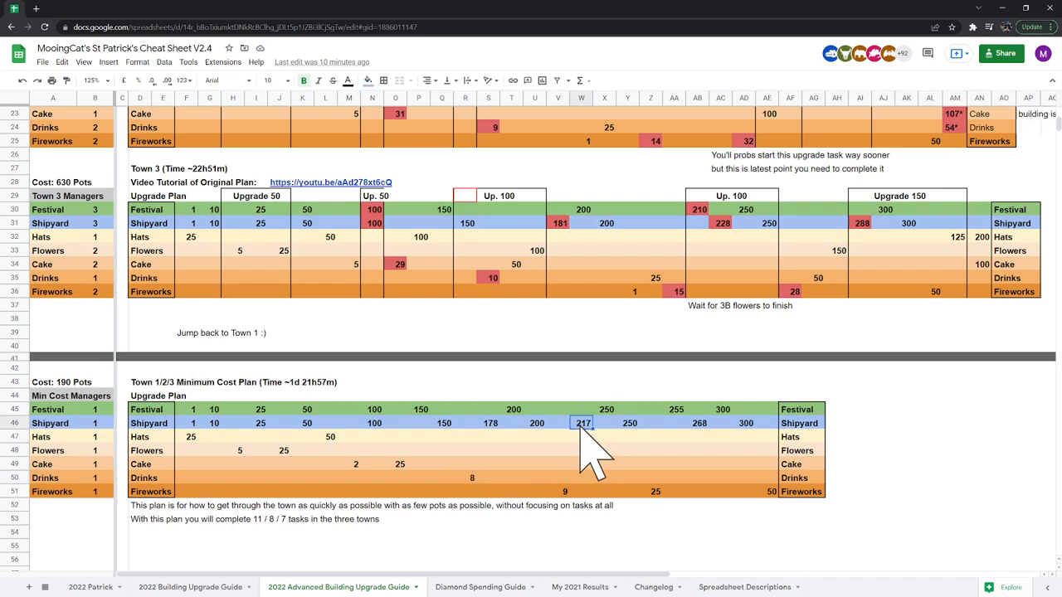
mouse_move(594, 461)
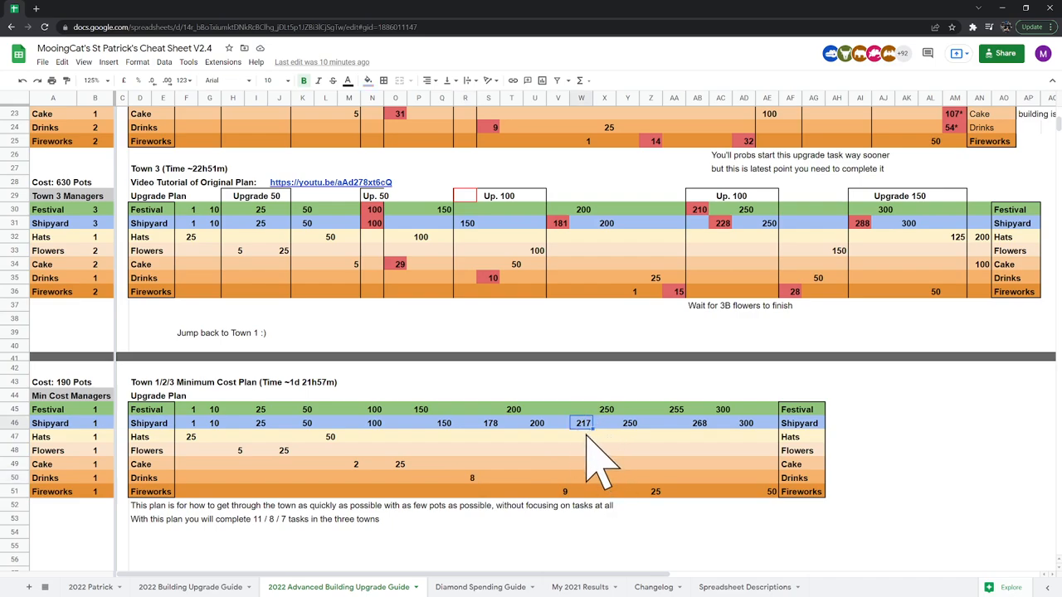
mouse_move(605, 431)
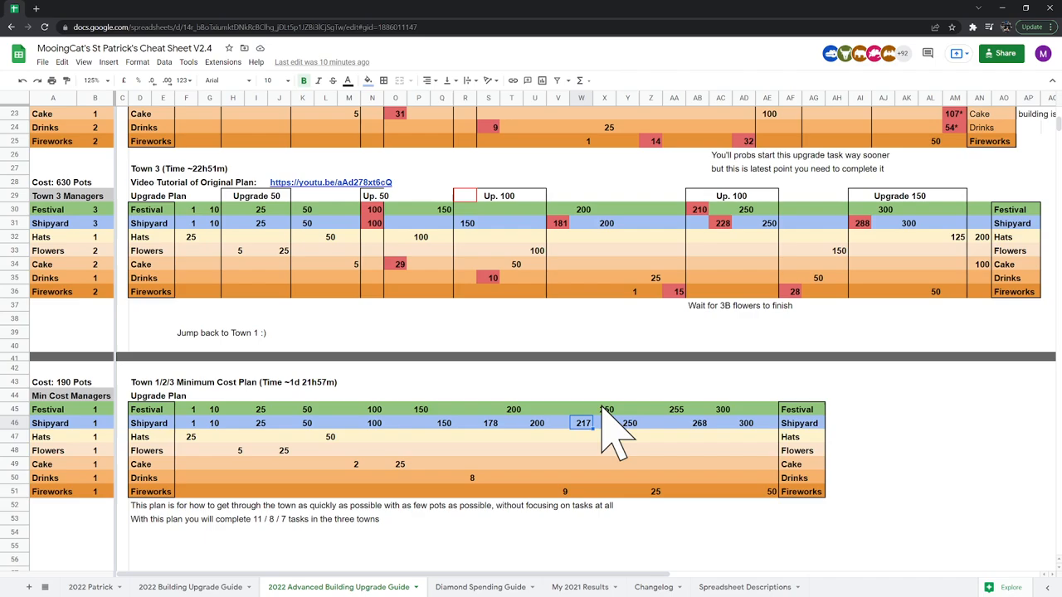
click(629, 423)
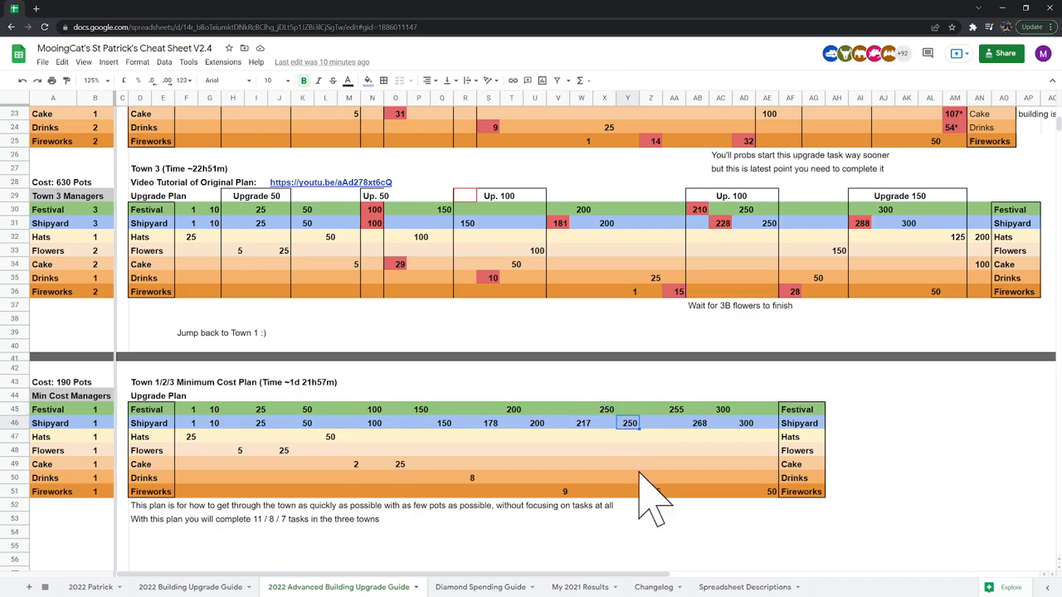
click(650, 491)
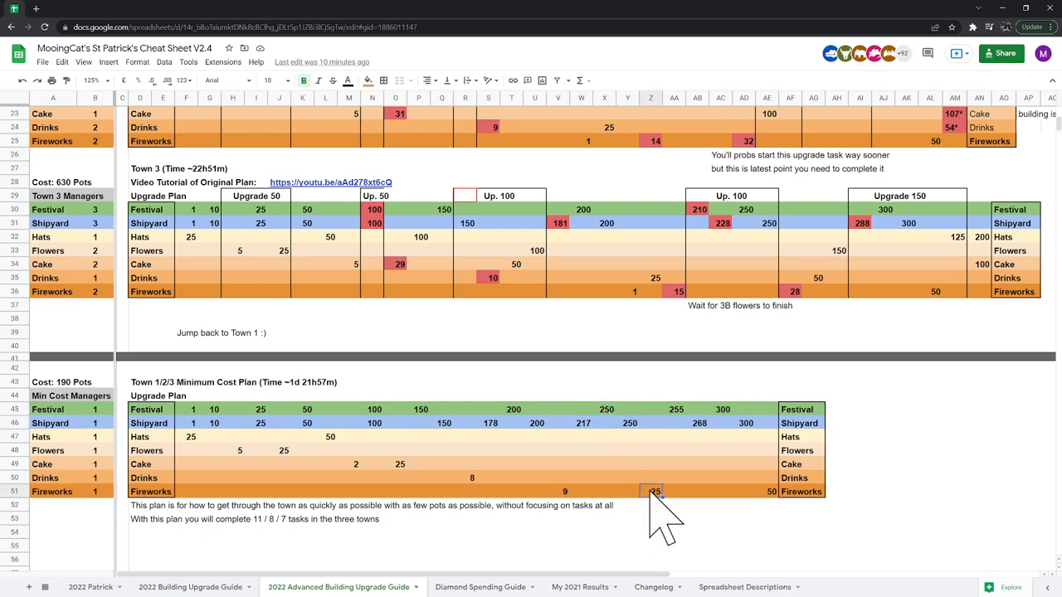
mouse_move(489, 522)
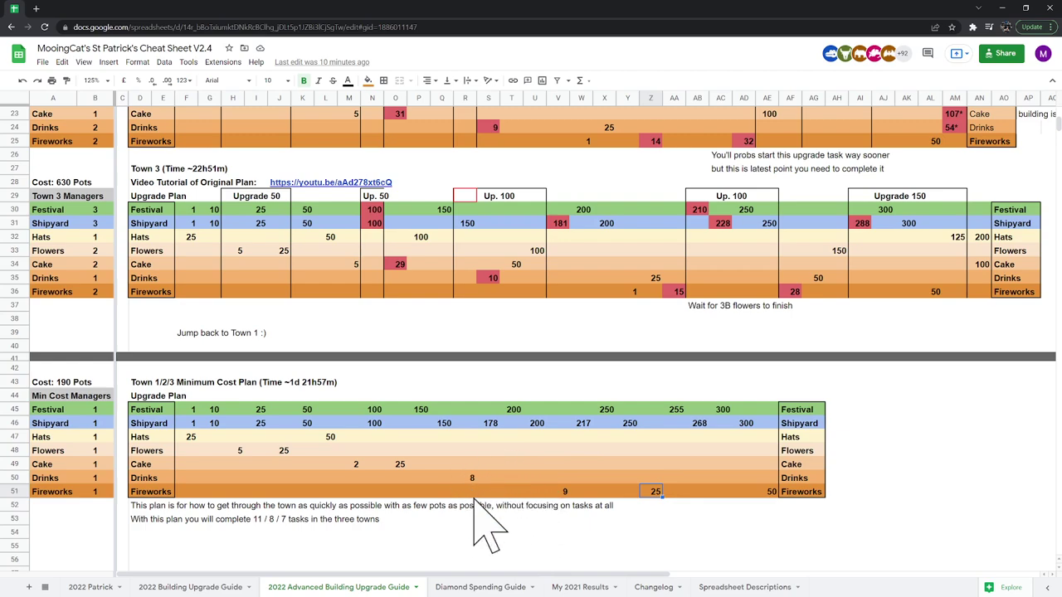
mouse_move(494, 511)
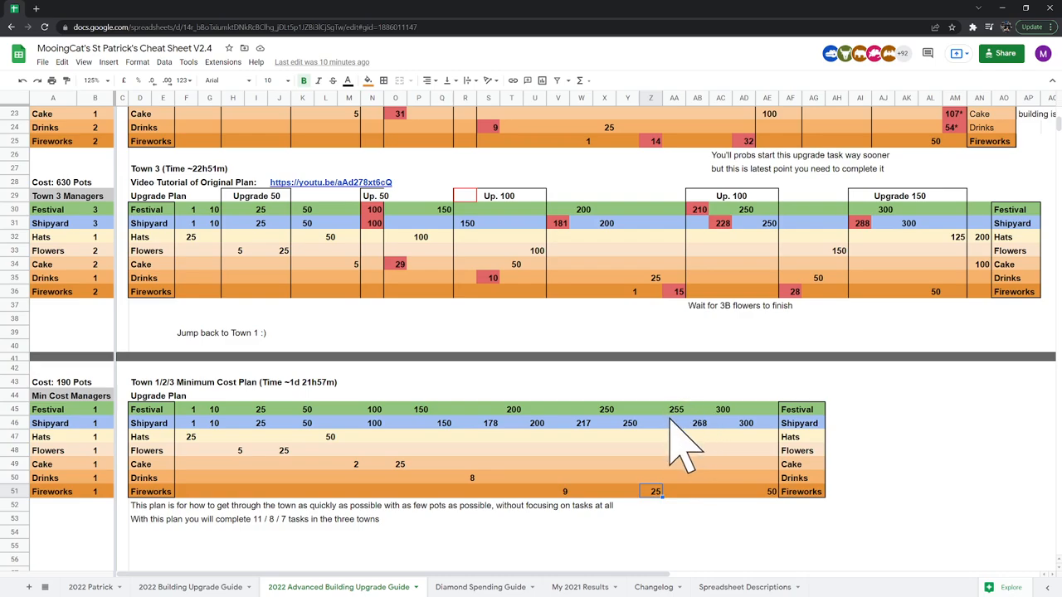
mouse_move(697, 431)
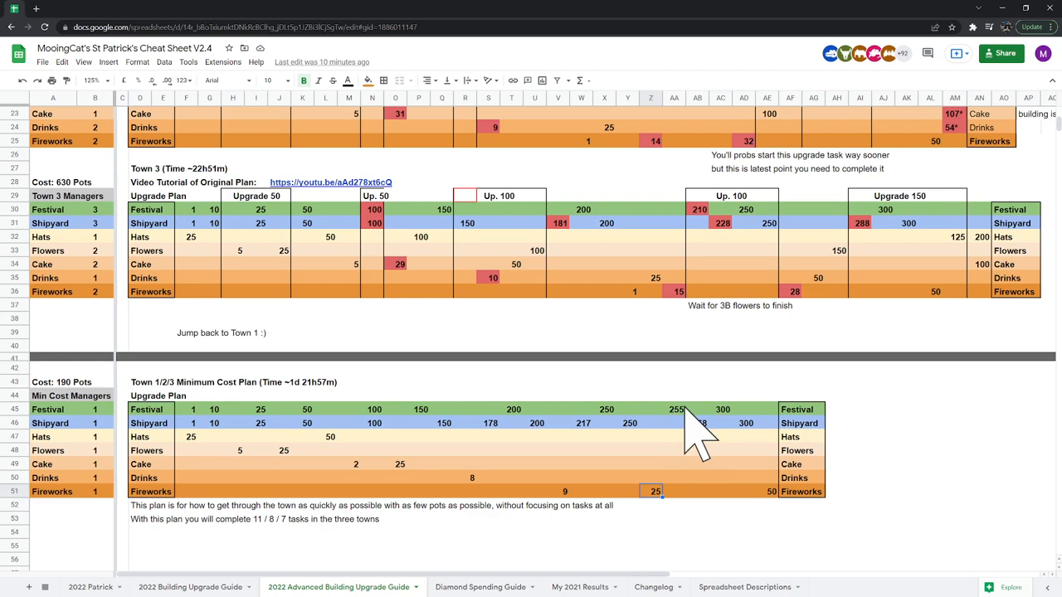
click(700, 423)
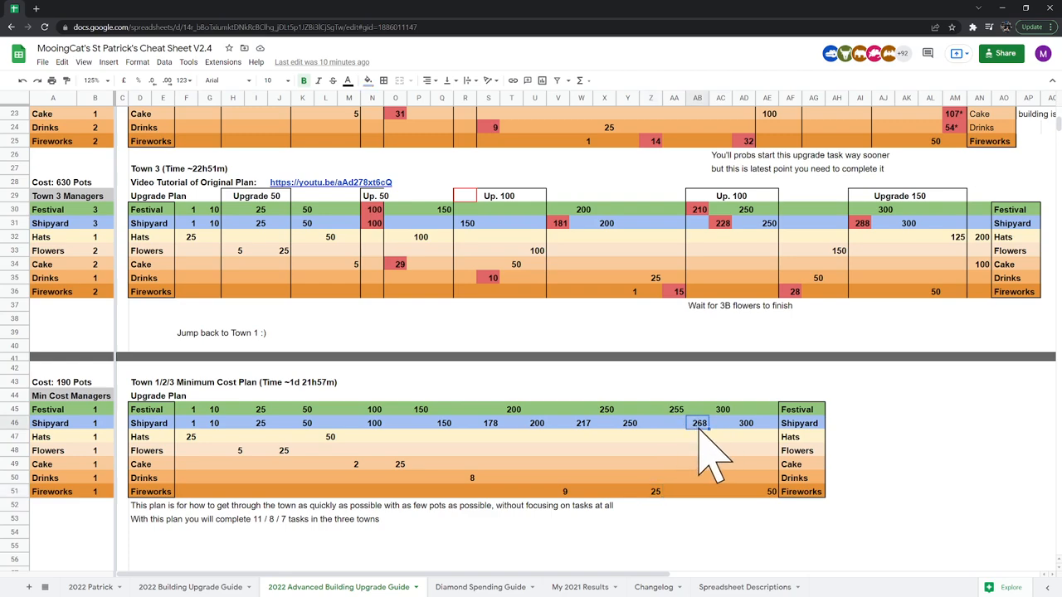
click(722, 408)
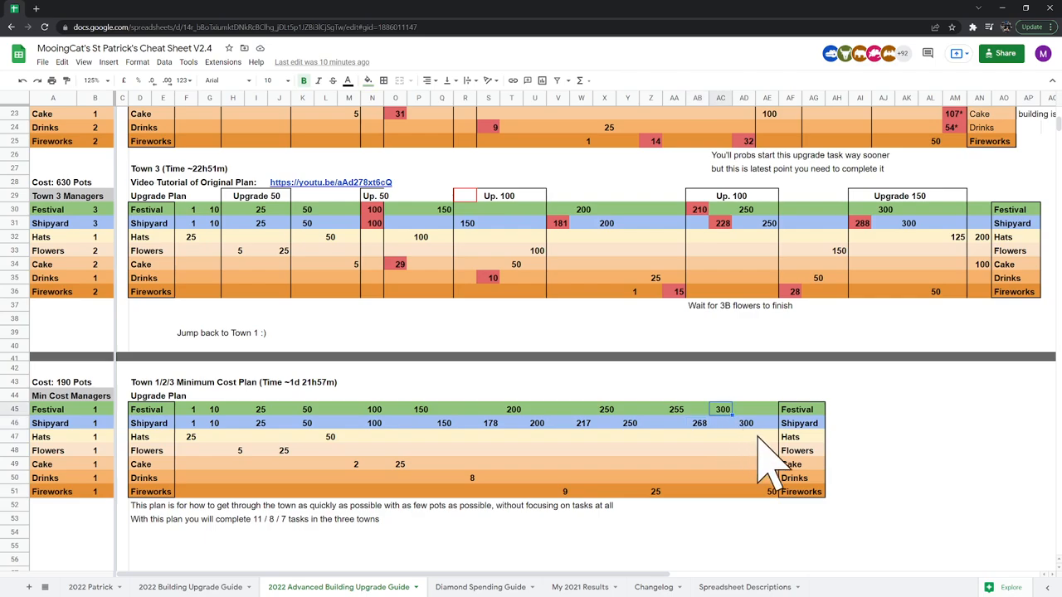
mouse_move(763, 461)
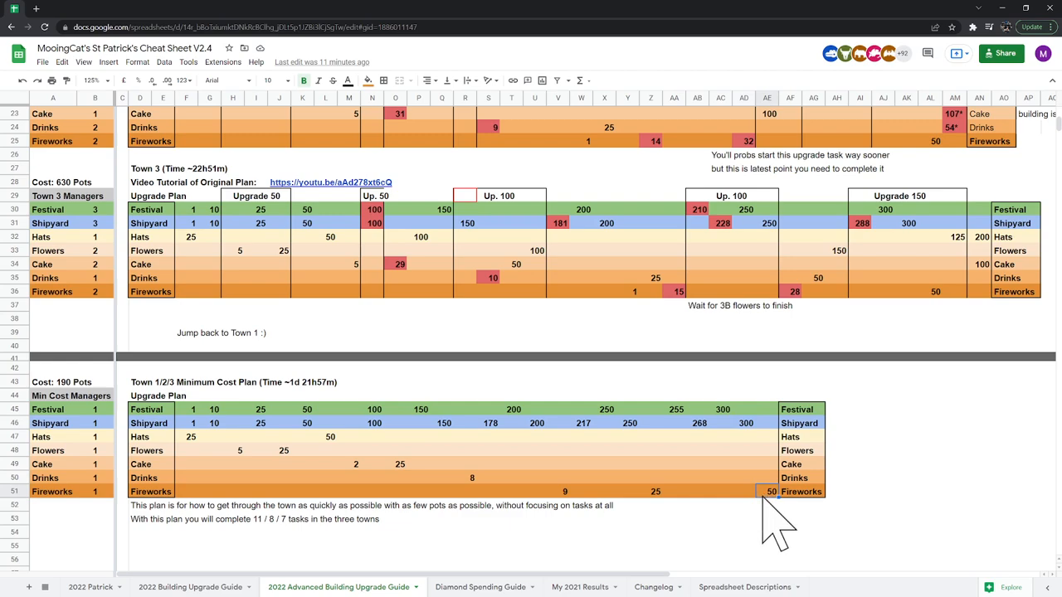
mouse_move(760, 431)
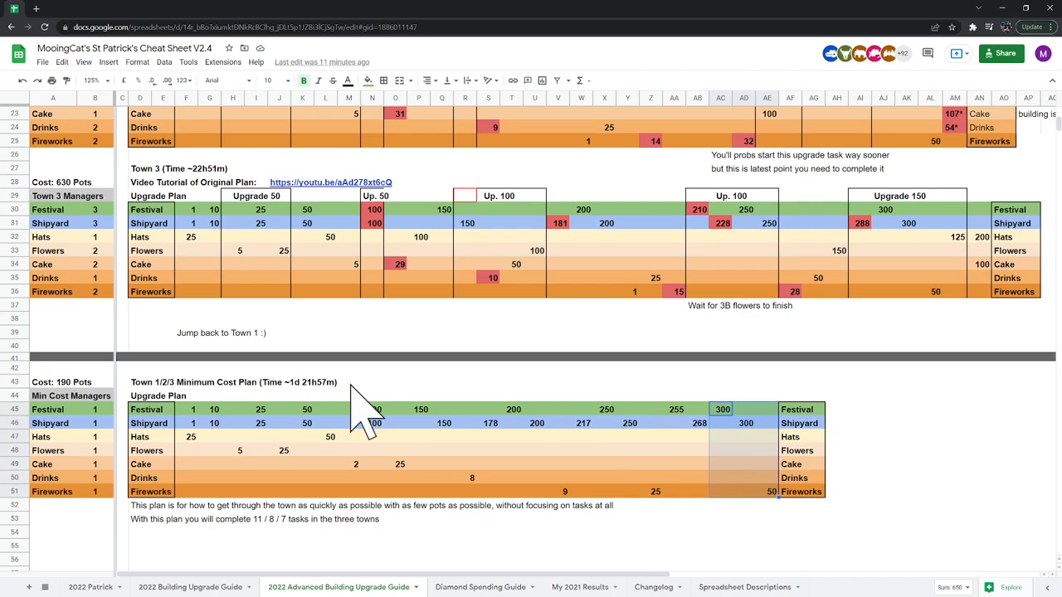
mouse_move(365, 432)
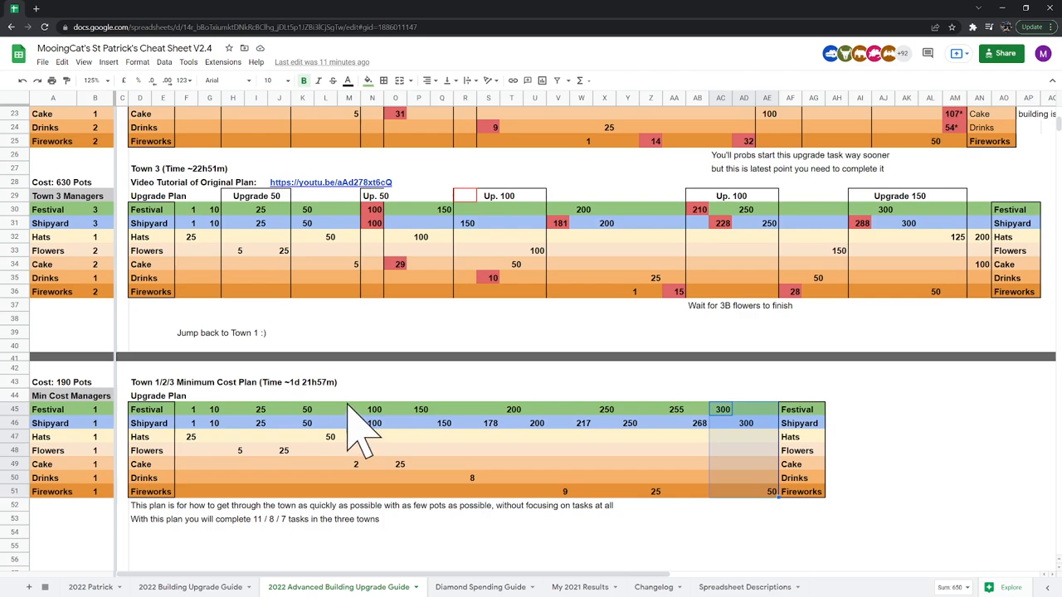
mouse_move(291, 415)
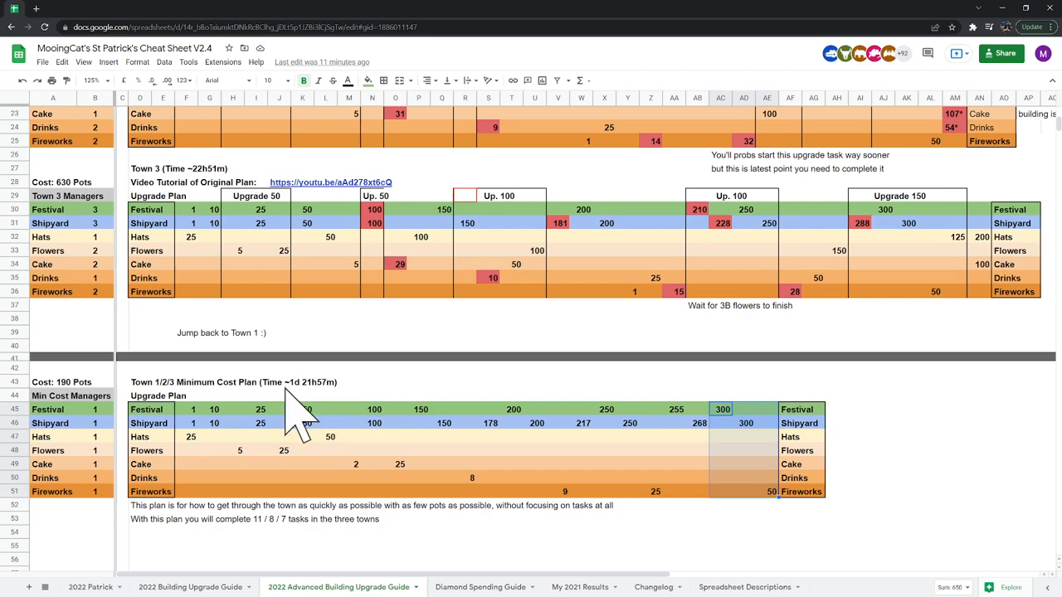
mouse_move(464, 534)
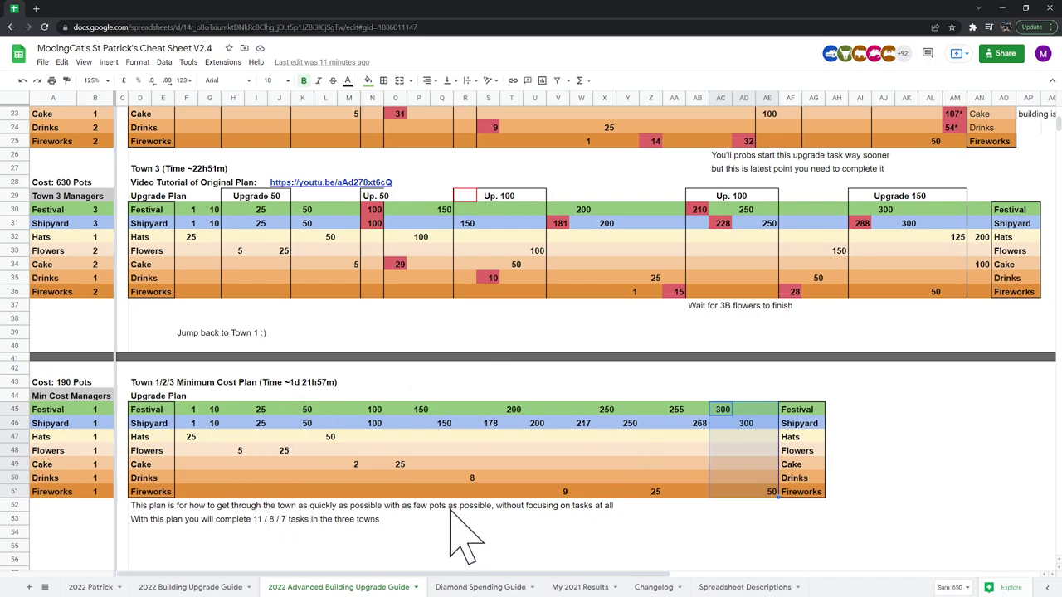
mouse_move(477, 498)
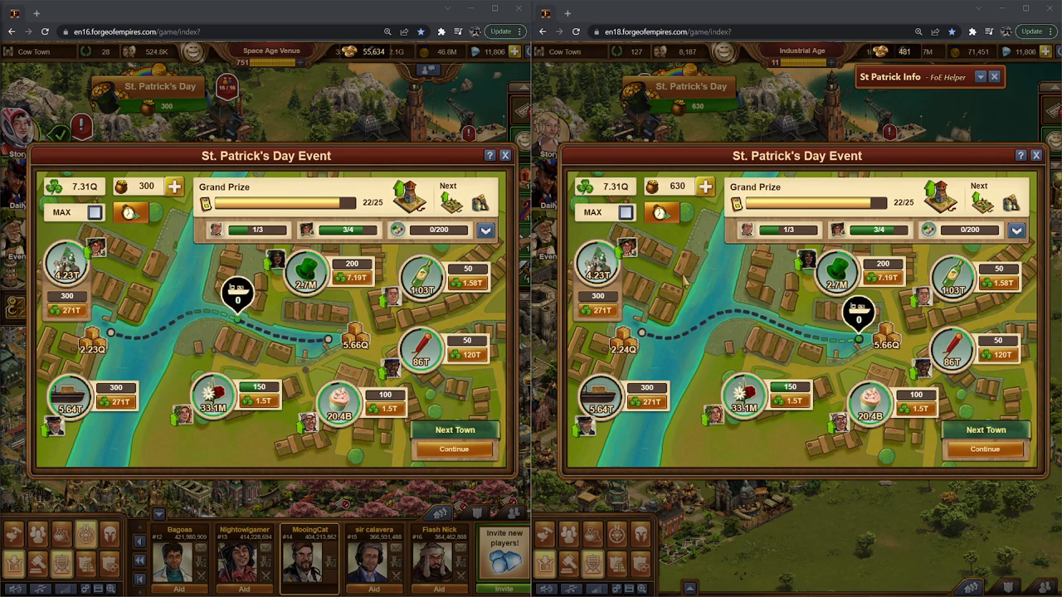
- Scroll around the upgrade guide near the minimum-cost plan section
click(1036, 156)
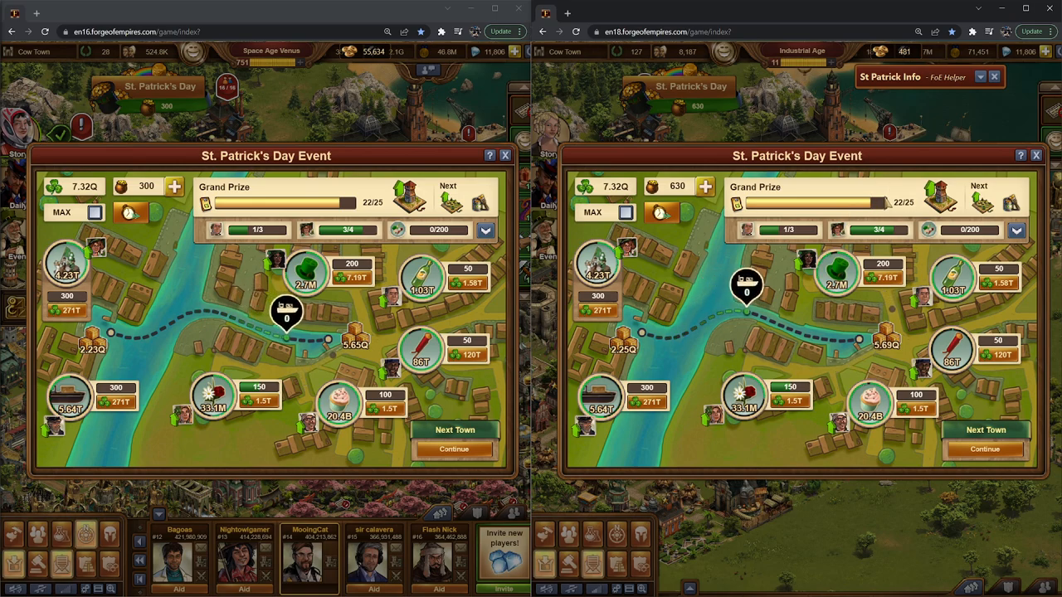
click(285, 313)
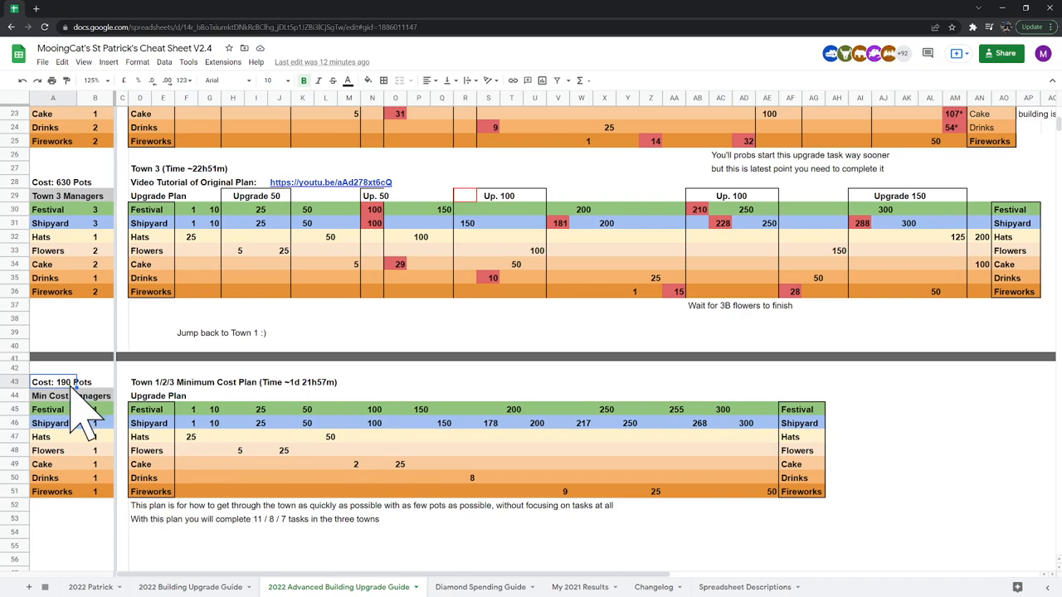
scroll(up, 3)
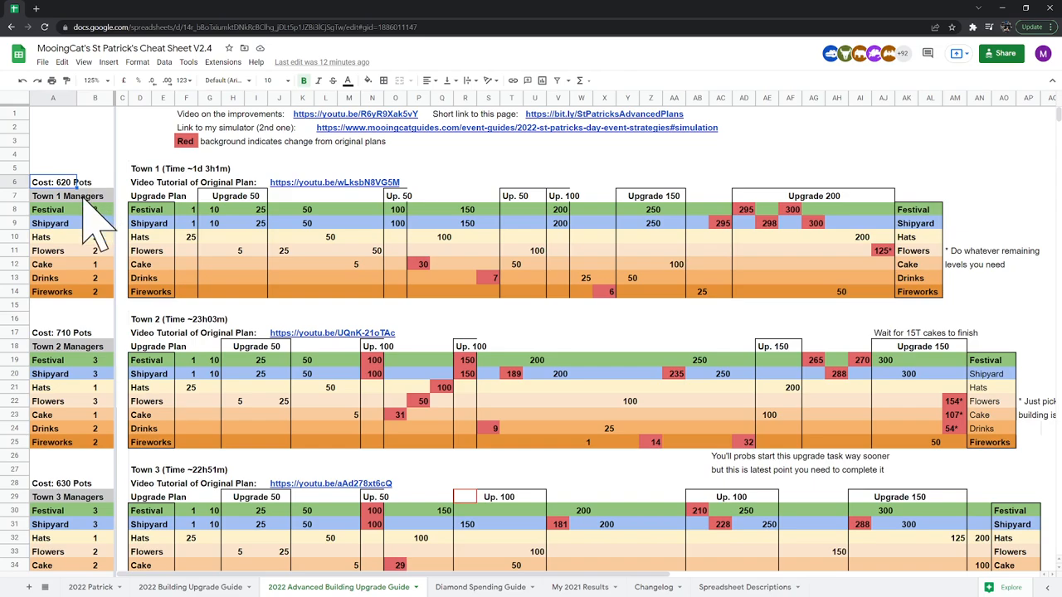
scroll(down, 3)
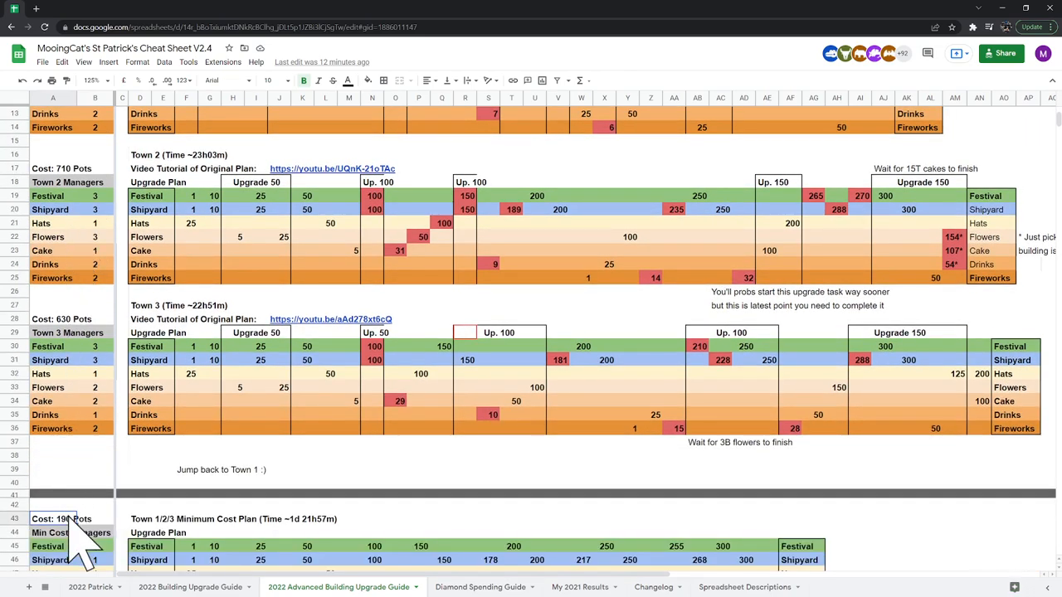
scroll(down, 3)
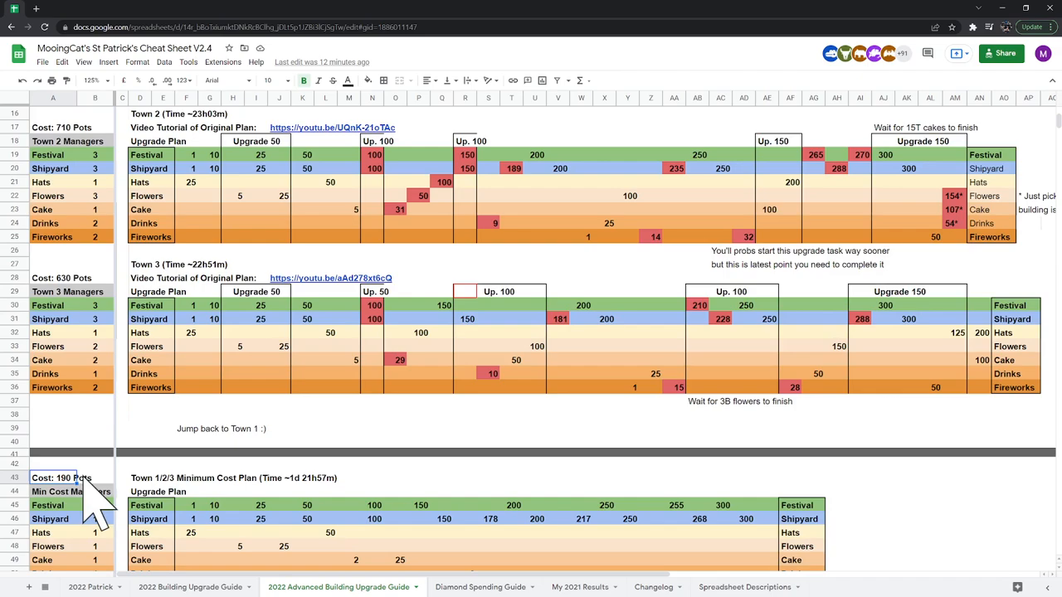
scroll(down, 3)
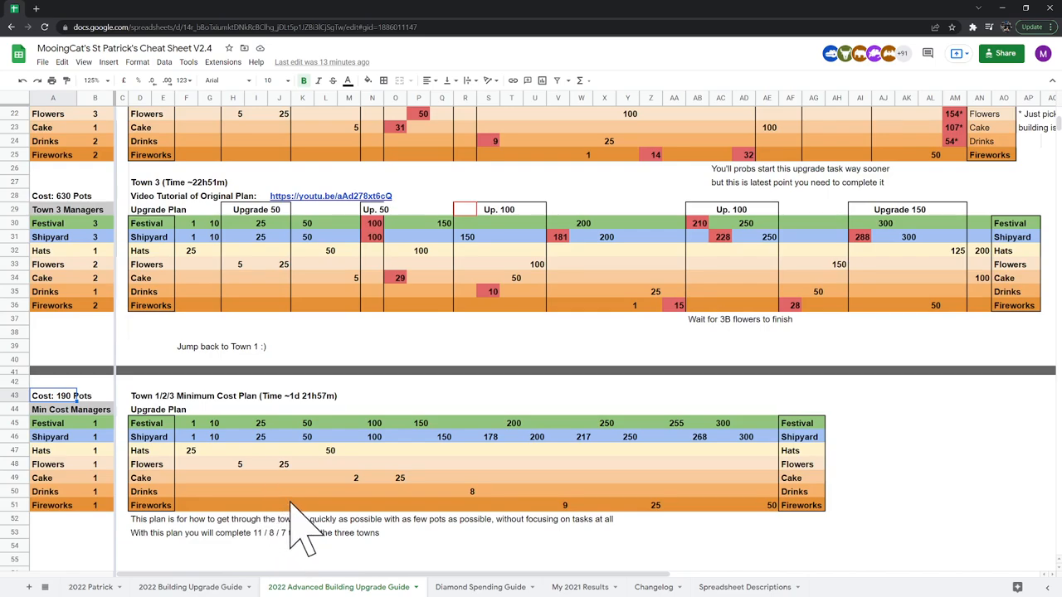
mouse_move(279, 547)
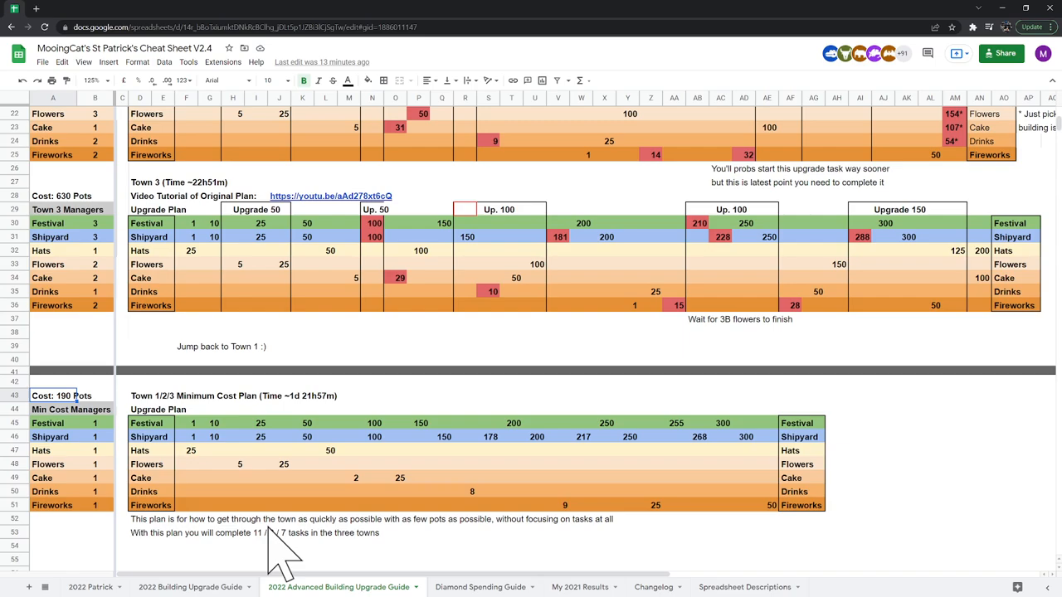
- Glance at the 2022 Patrick sheet, then return to the Advanced Building Upgrade Guide's 190-pot plan
click(90, 587)
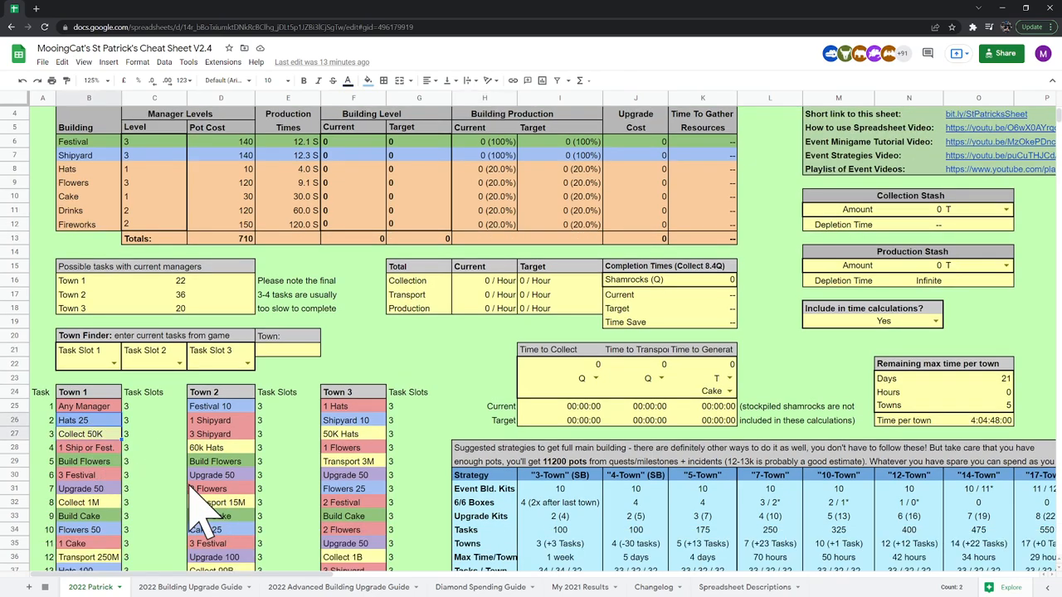
mouse_move(162, 511)
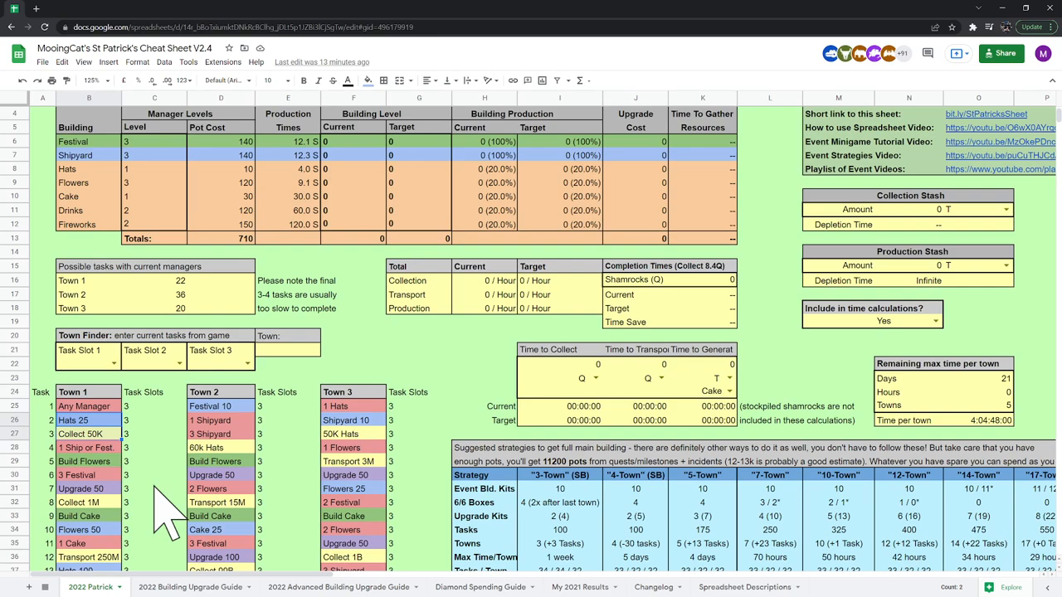
mouse_move(124, 464)
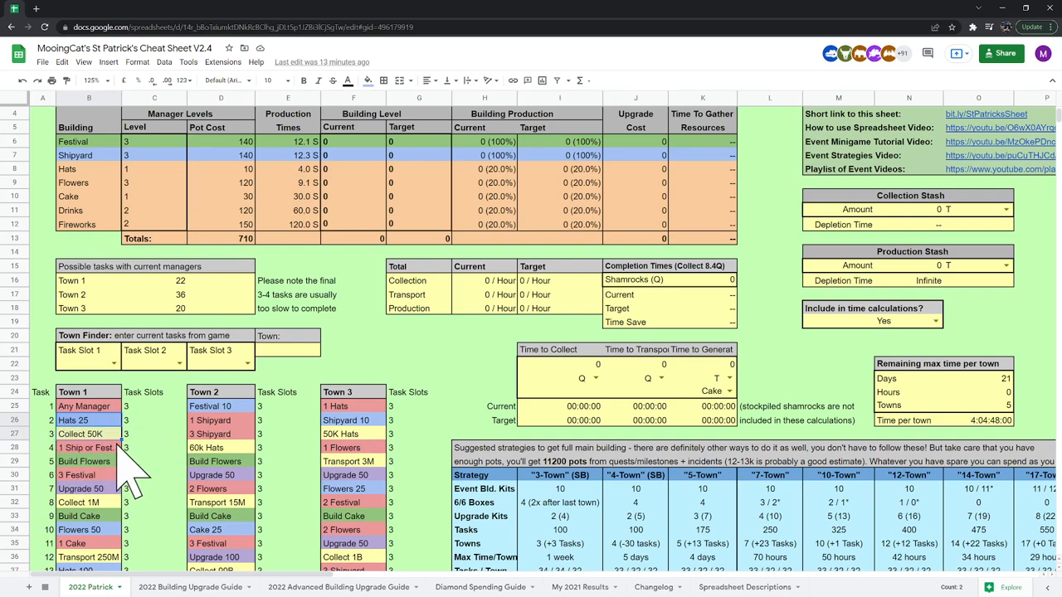
mouse_move(319, 581)
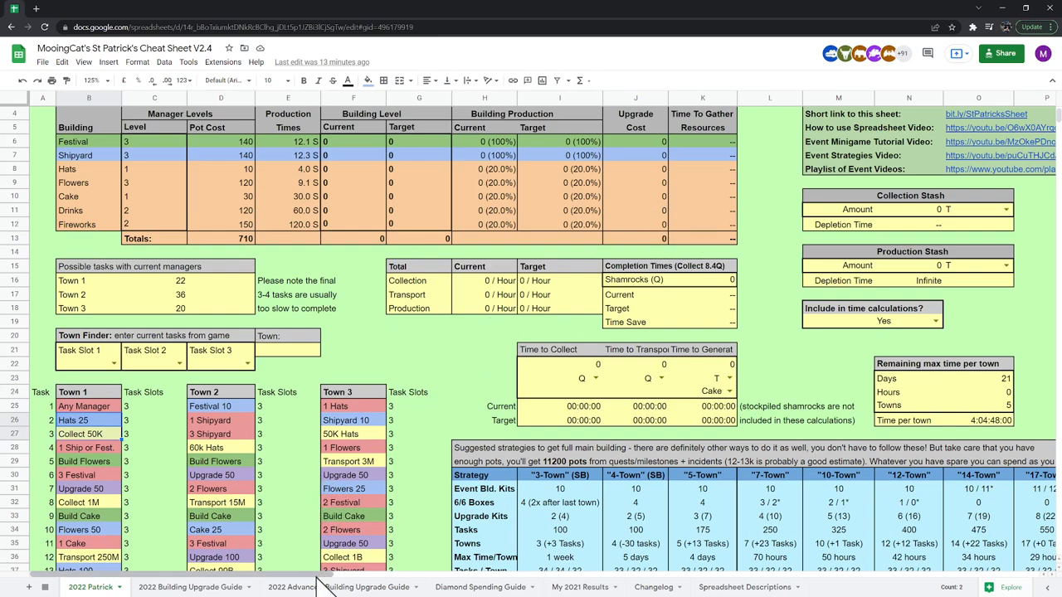
click(335, 587)
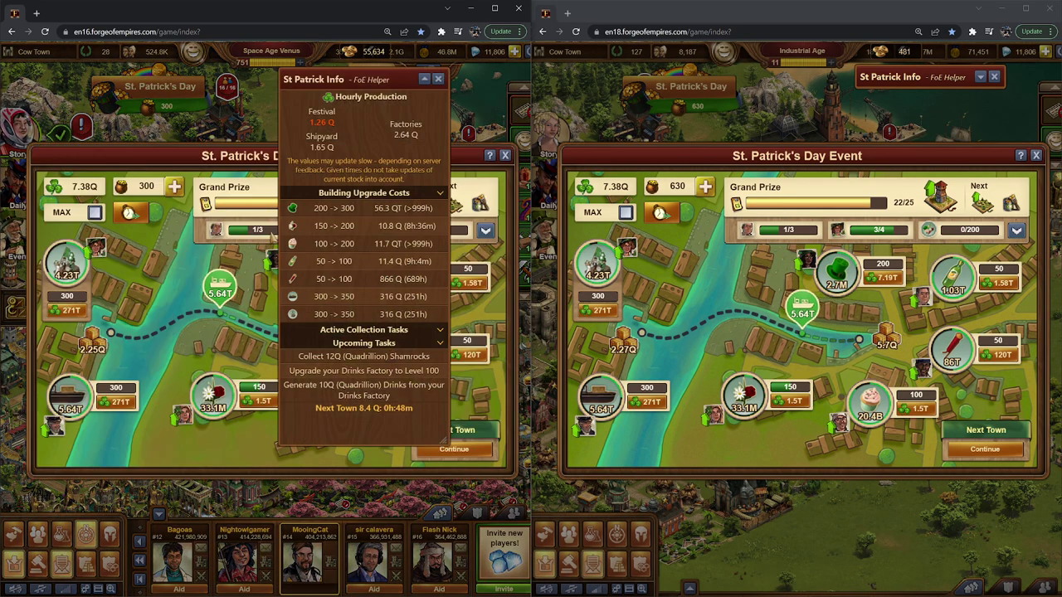
click(438, 80)
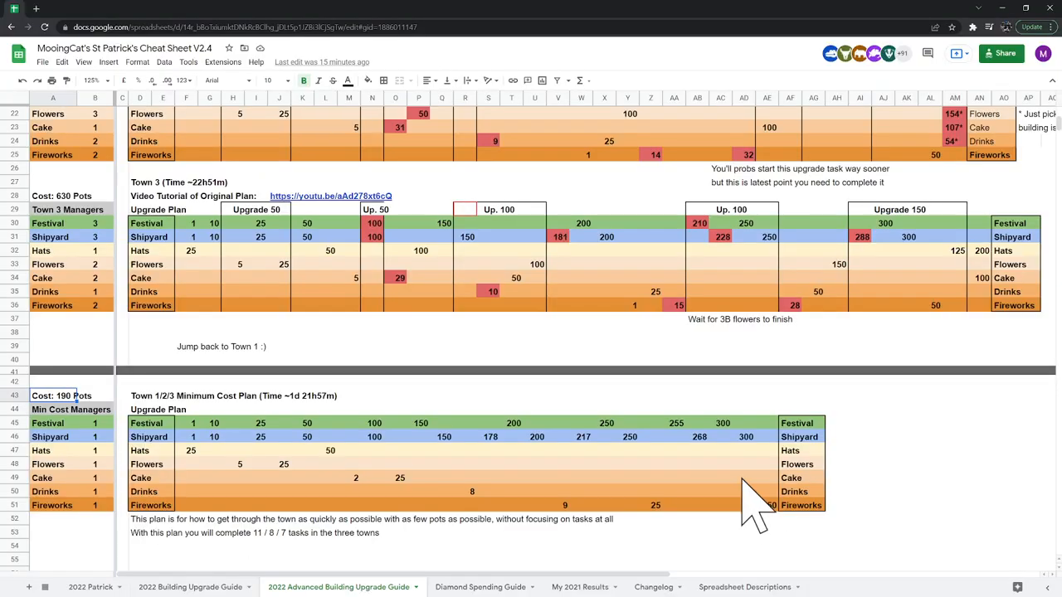
scroll(down, 3)
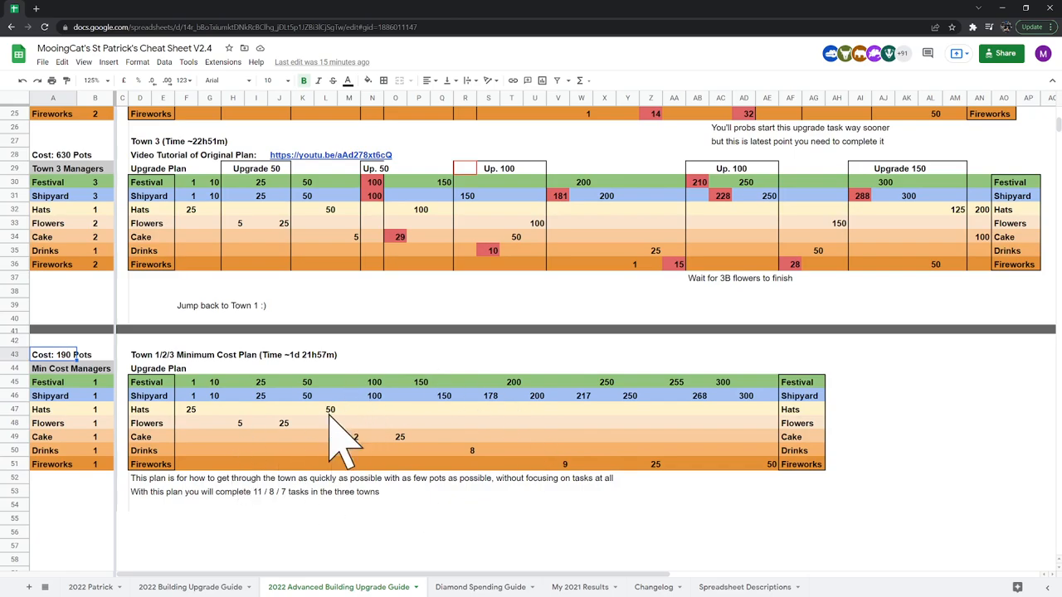
mouse_move(401, 484)
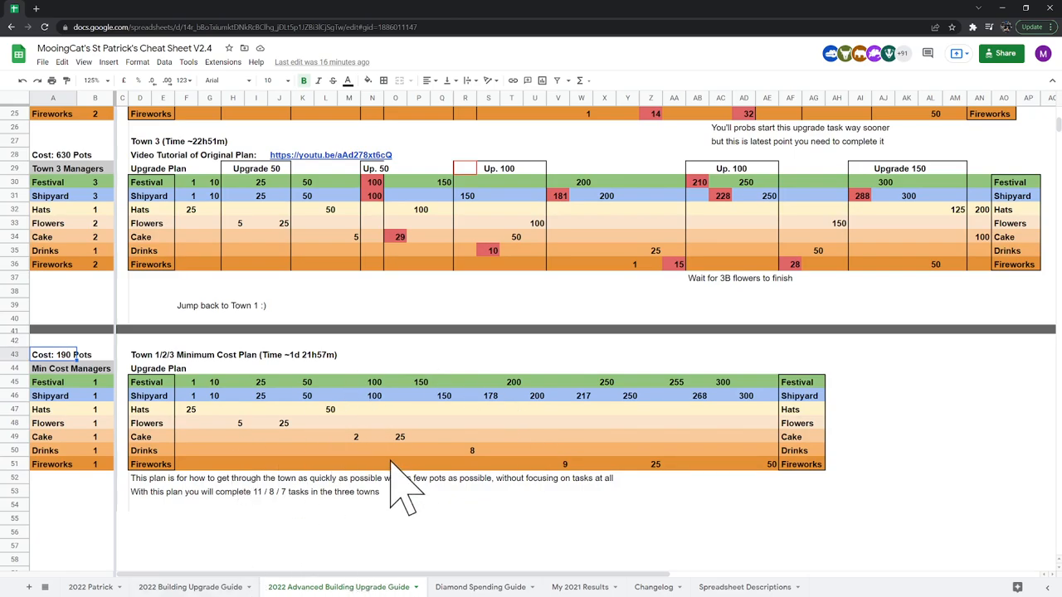
scroll(up, 3)
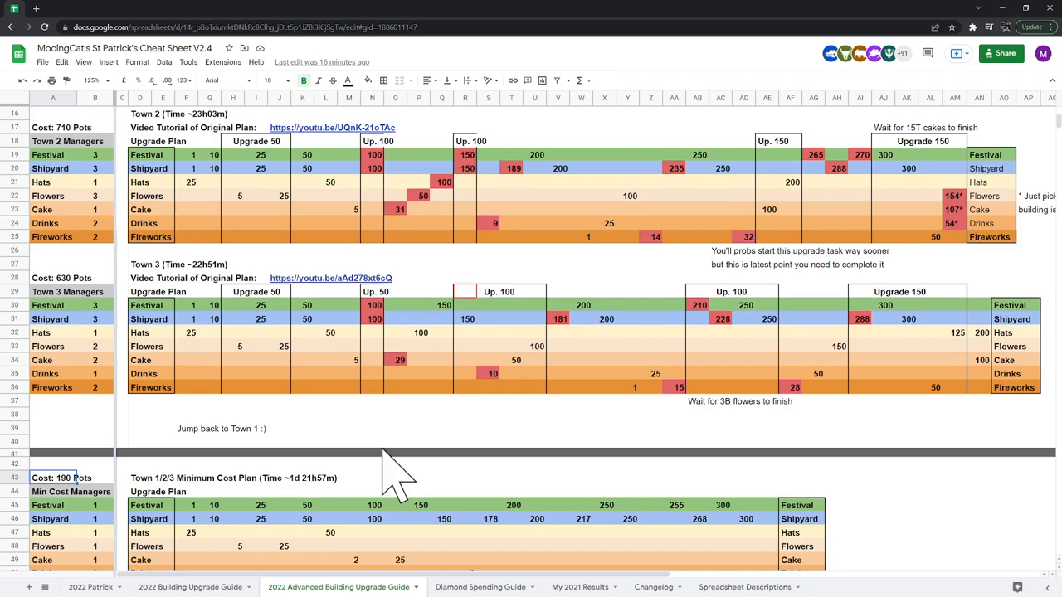
scroll(up, 3)
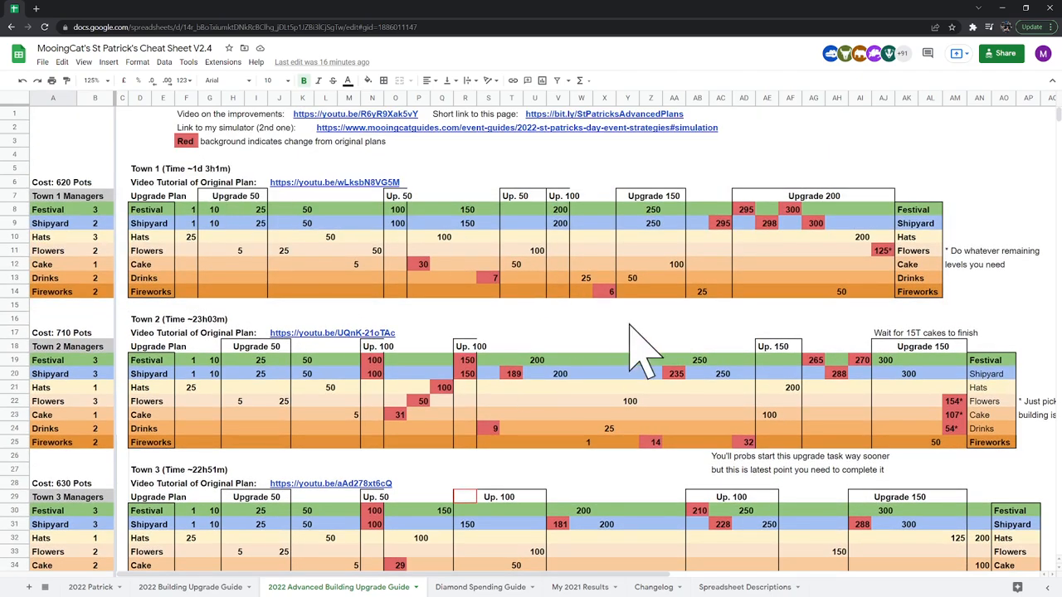
scroll(up, 3)
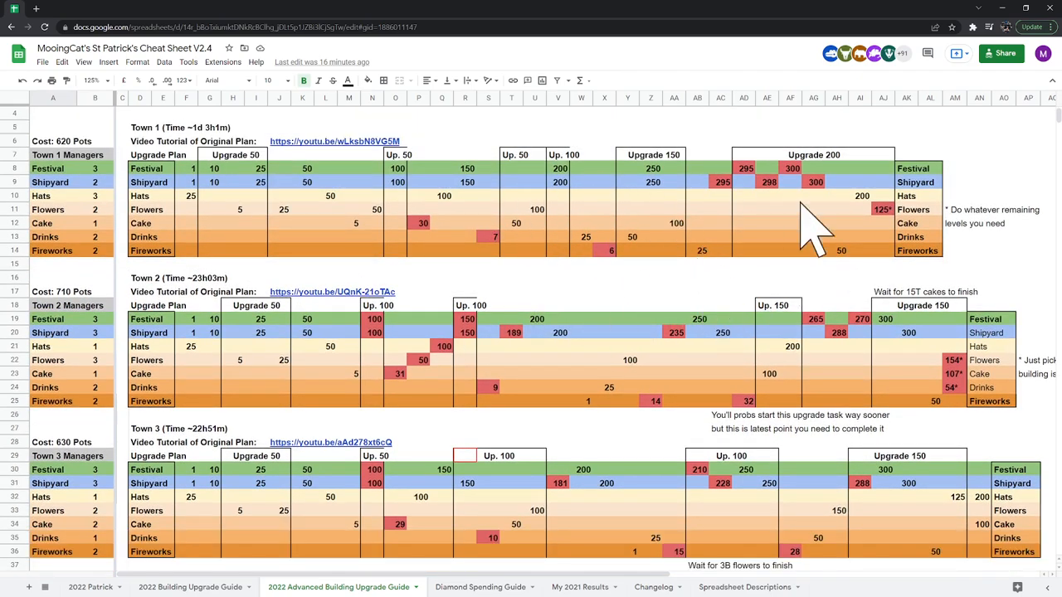
mouse_move(783, 445)
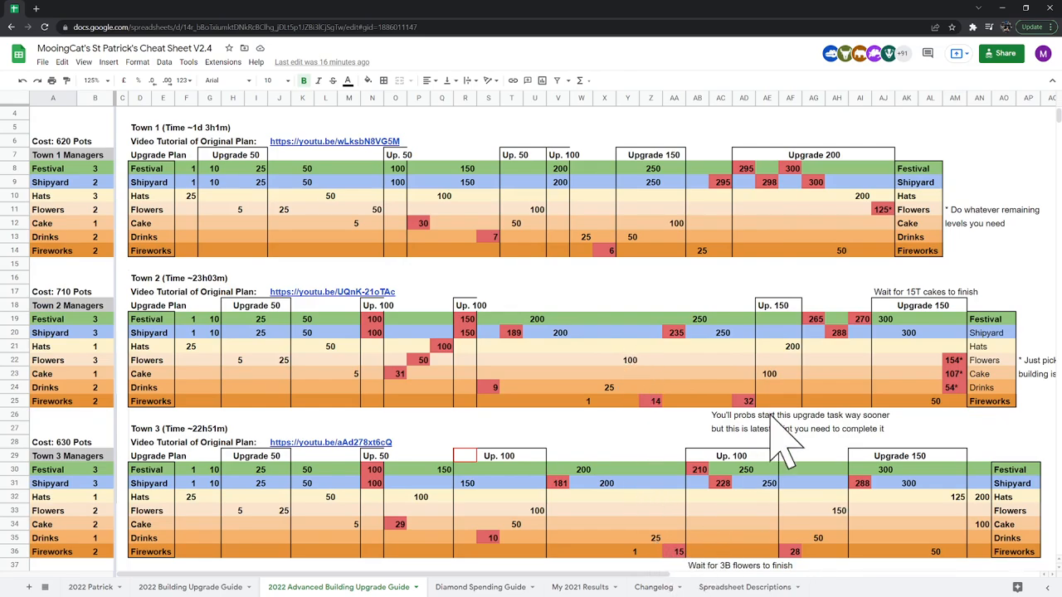
mouse_move(680, 440)
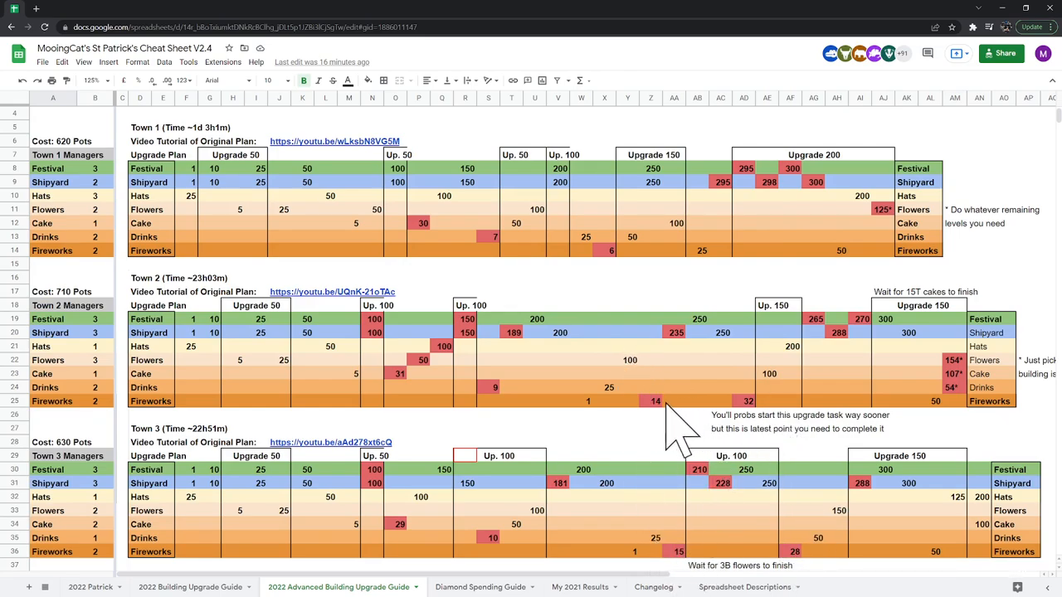
mouse_move(813, 572)
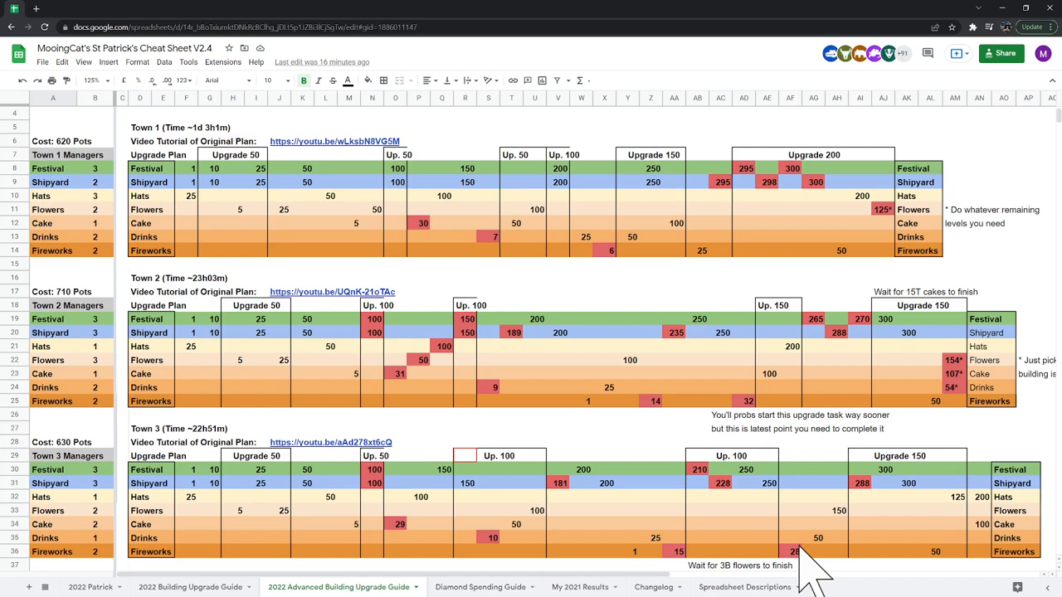
mouse_move(705, 324)
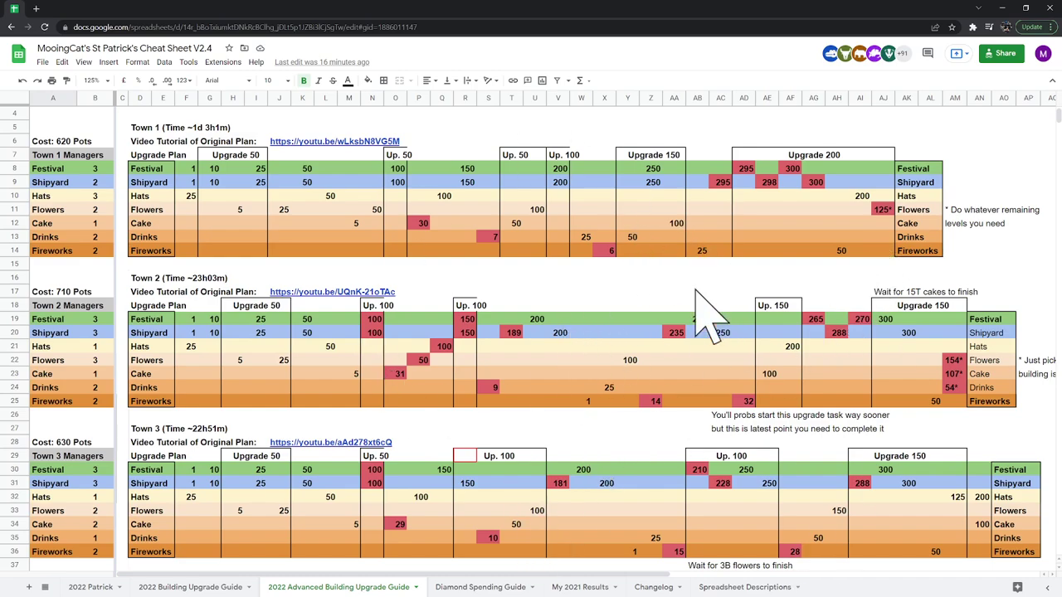
mouse_move(627, 398)
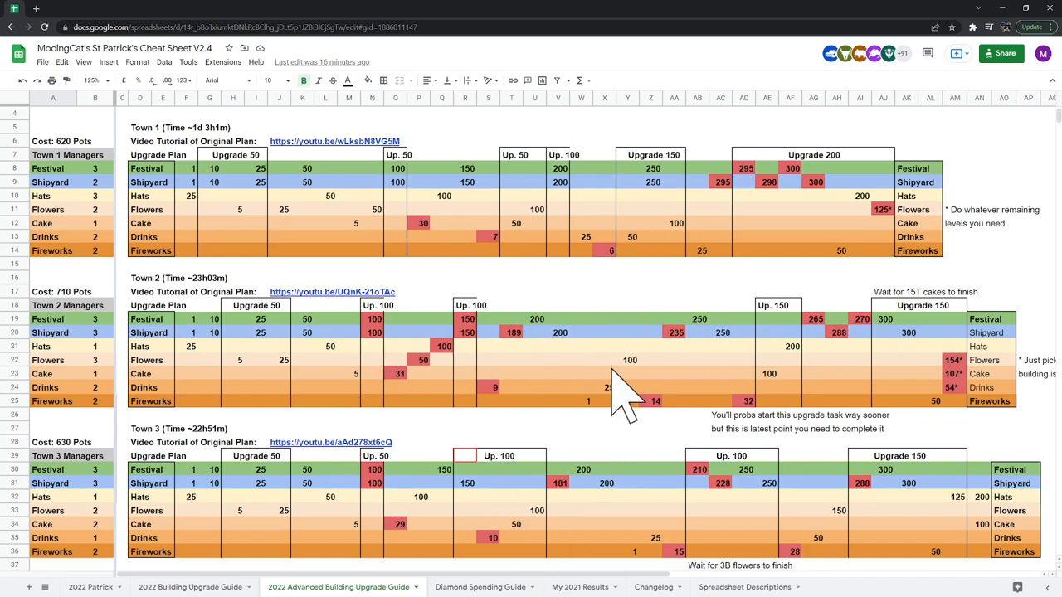
scroll(down, 3)
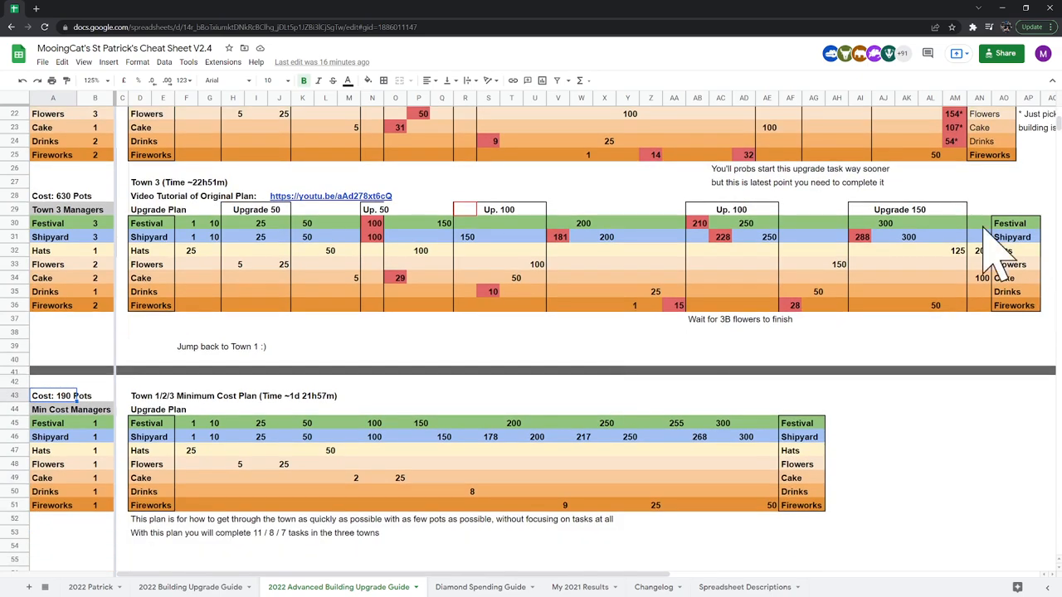
mouse_move(518, 403)
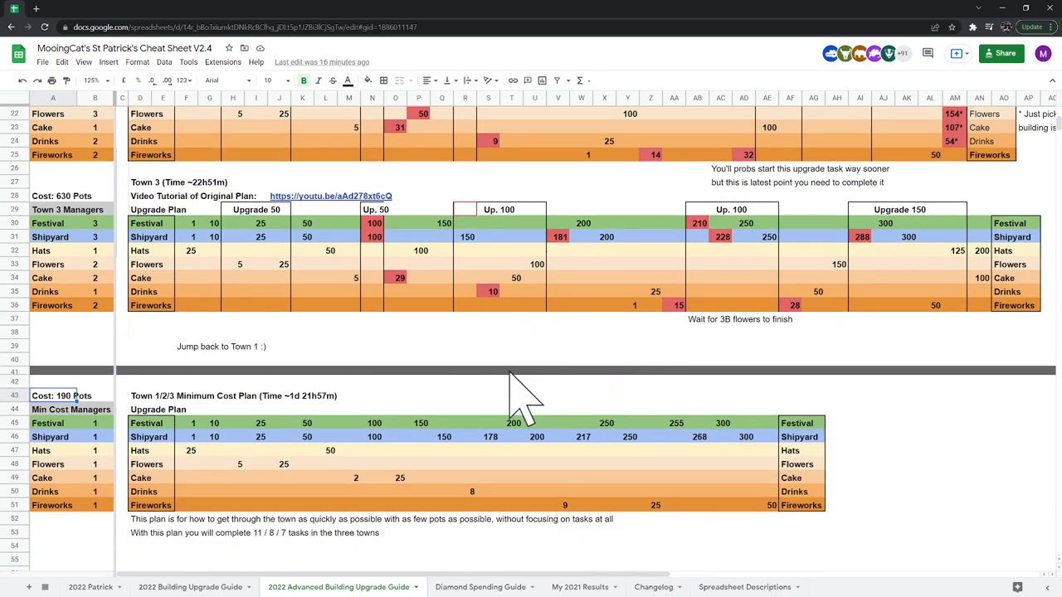